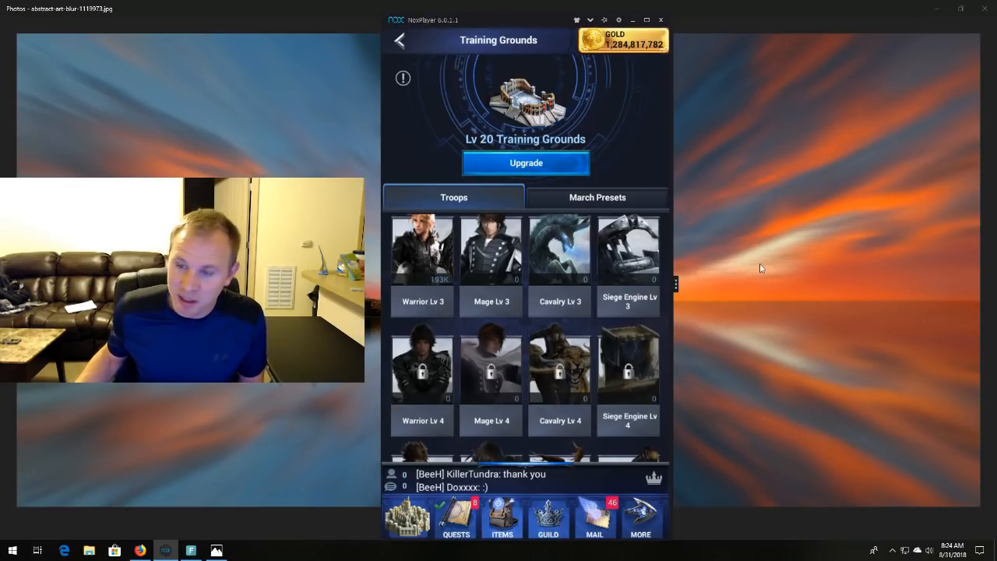
mouse_move(776, 249)
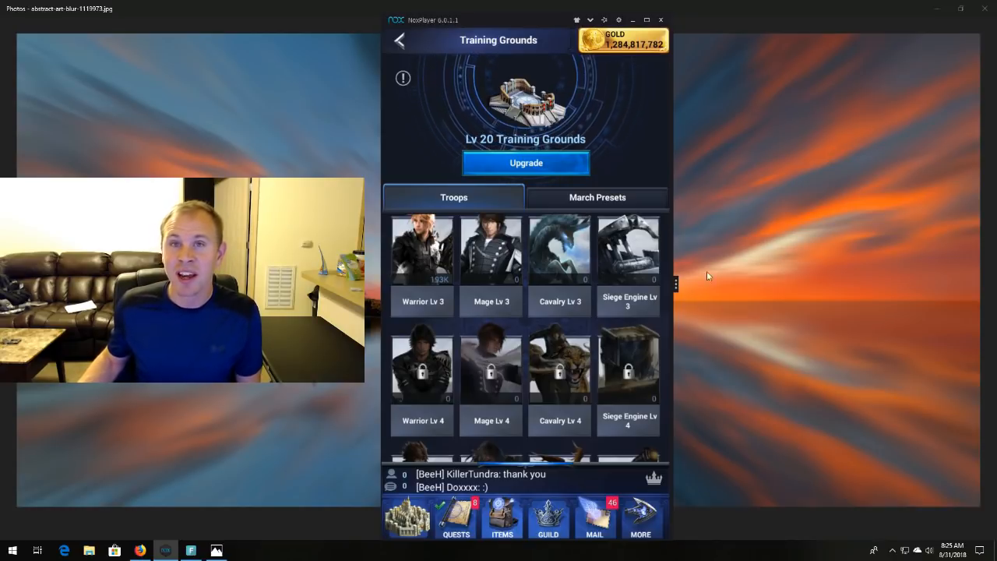
mouse_move(679, 277)
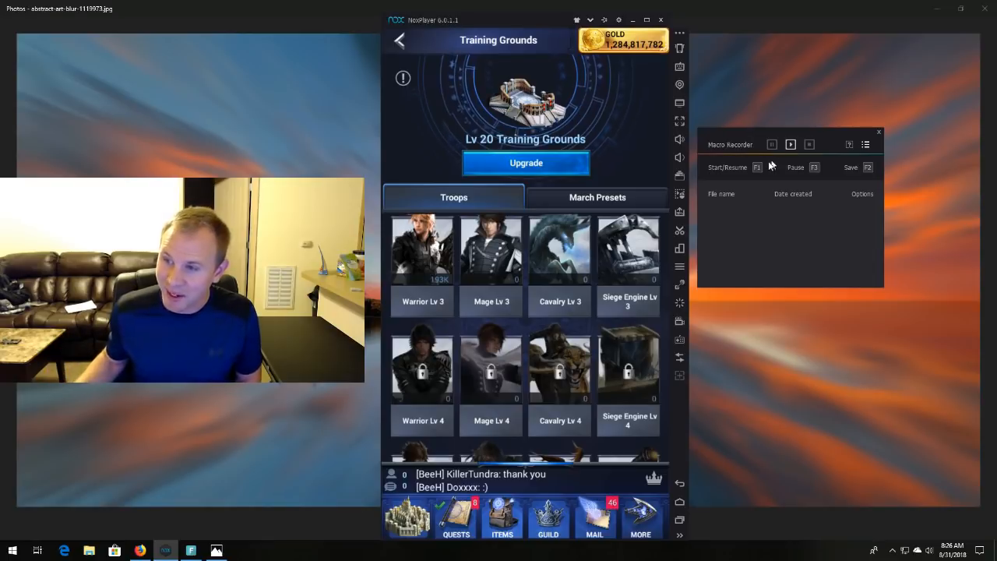
mouse_move(774, 139)
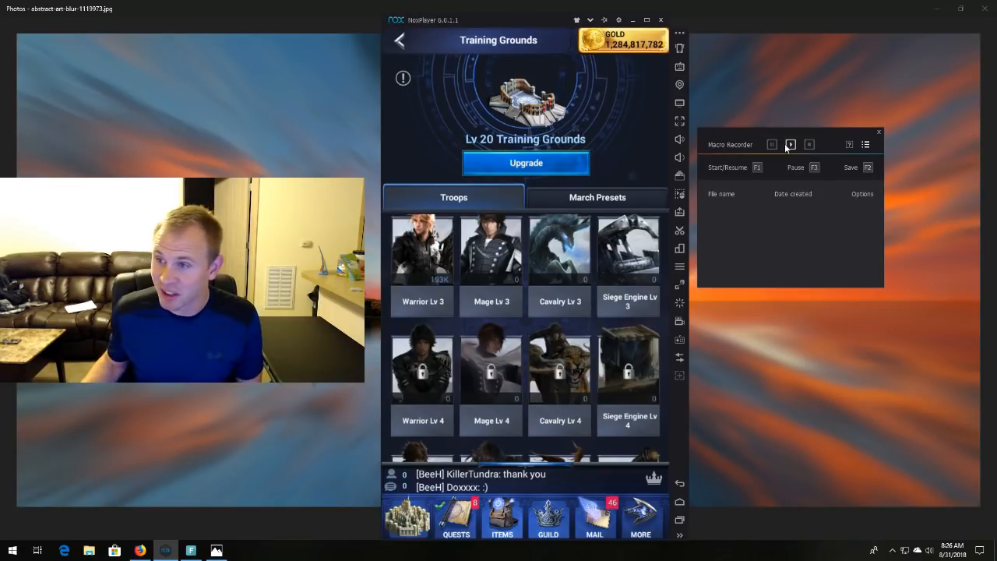
- Record and save a macro that instant-trains the 24,120 Warrior Lv 3 batch
left_click(792, 143)
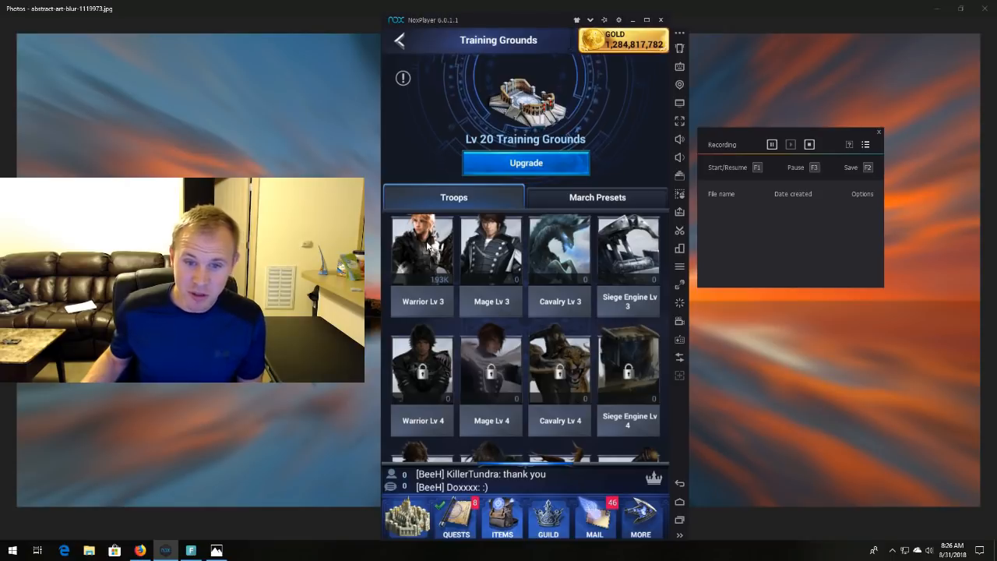
left_click(423, 249)
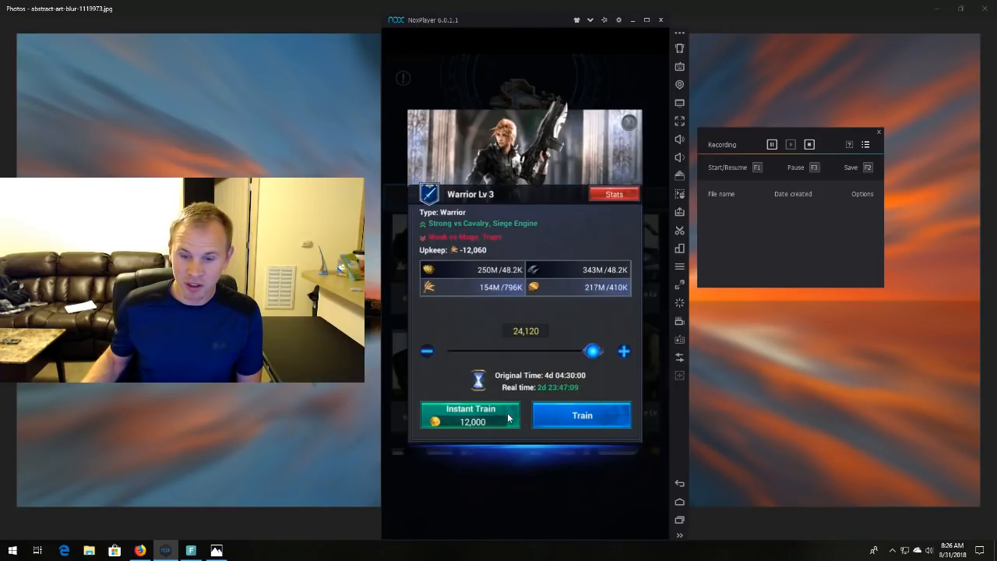
left_click(629, 122)
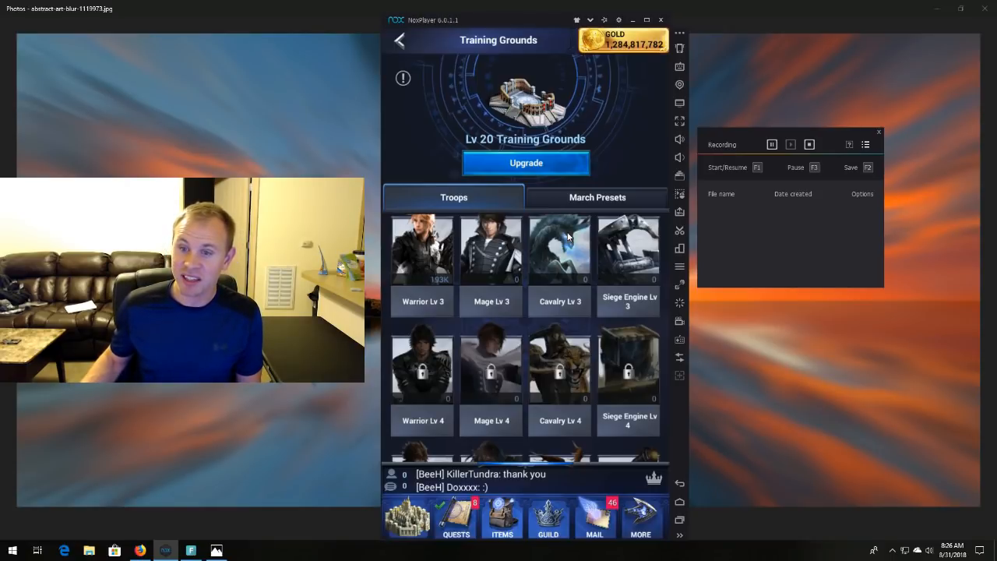
mouse_move(679, 174)
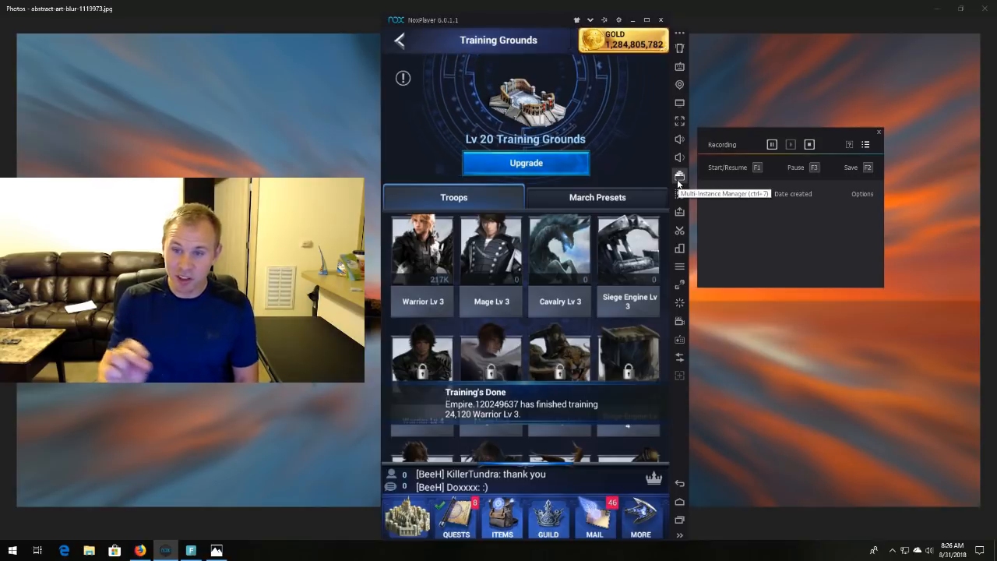
left_click(810, 143)
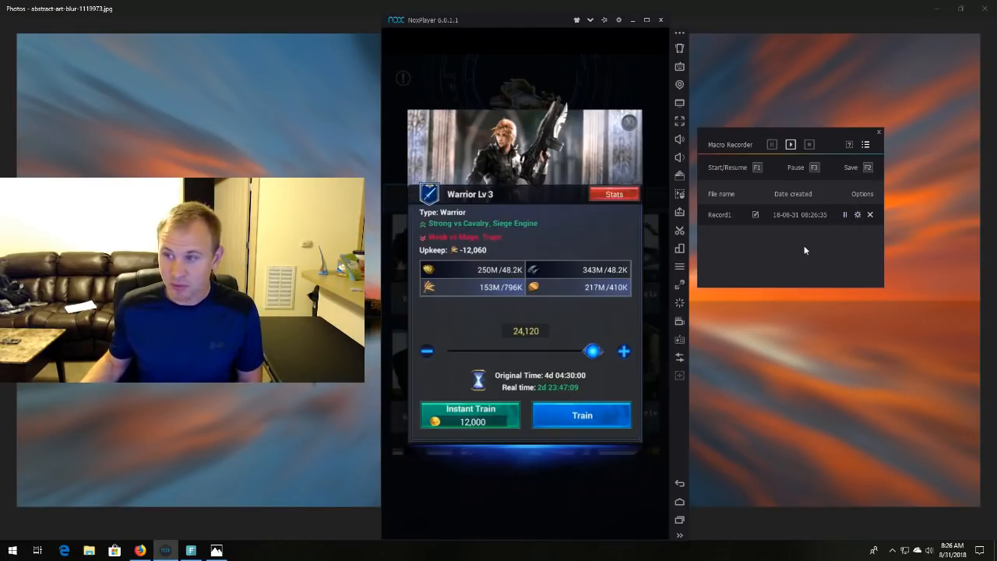
- Let Record1 instant-train Warrior Lv 3 again, confirming the 12,000 gold cost
left_click(470, 415)
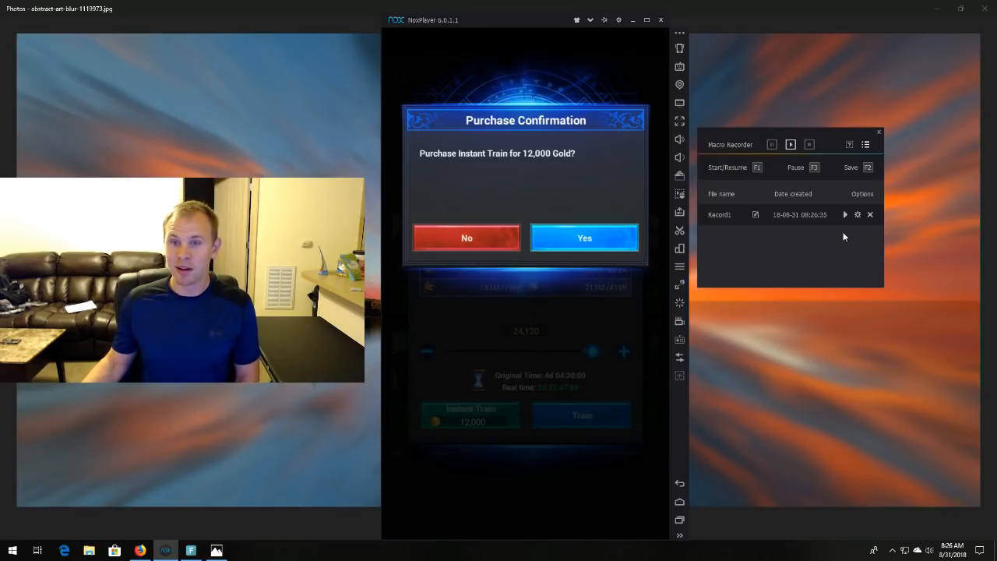
left_click(584, 237)
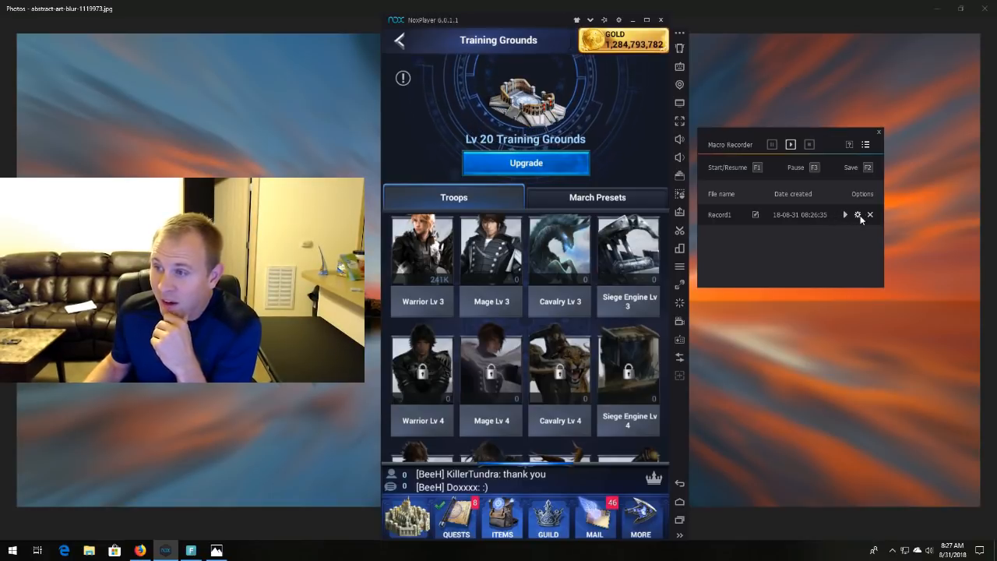
- Set Record1's replay mode to 'Loop until stop button is pressed' and save it
left_click(854, 215)
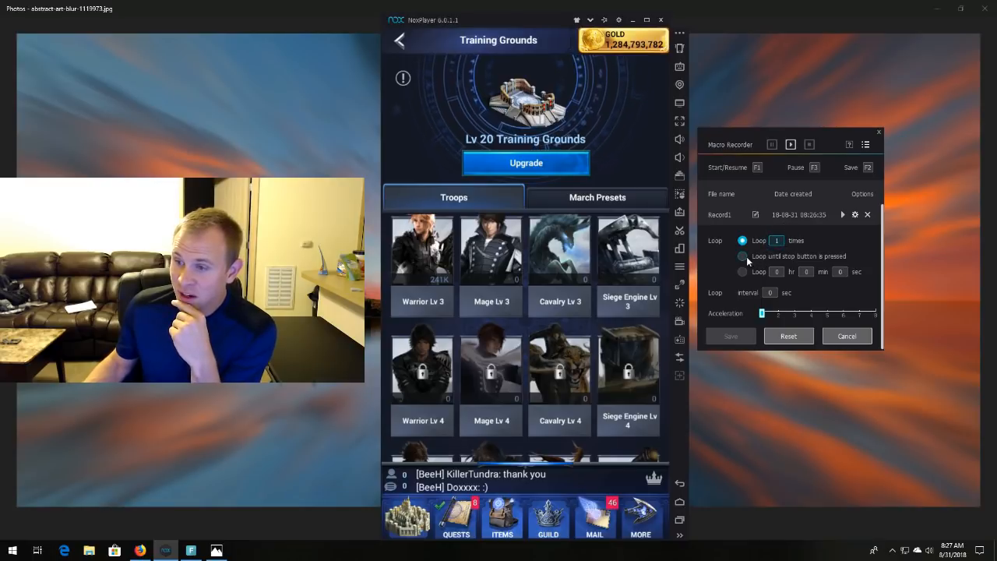
left_click(741, 256)
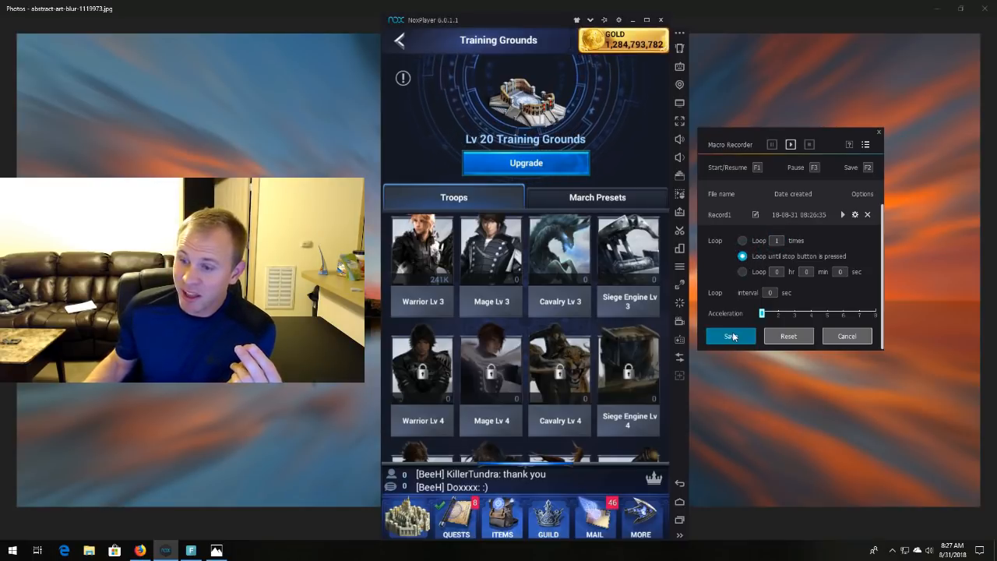
left_click(730, 336)
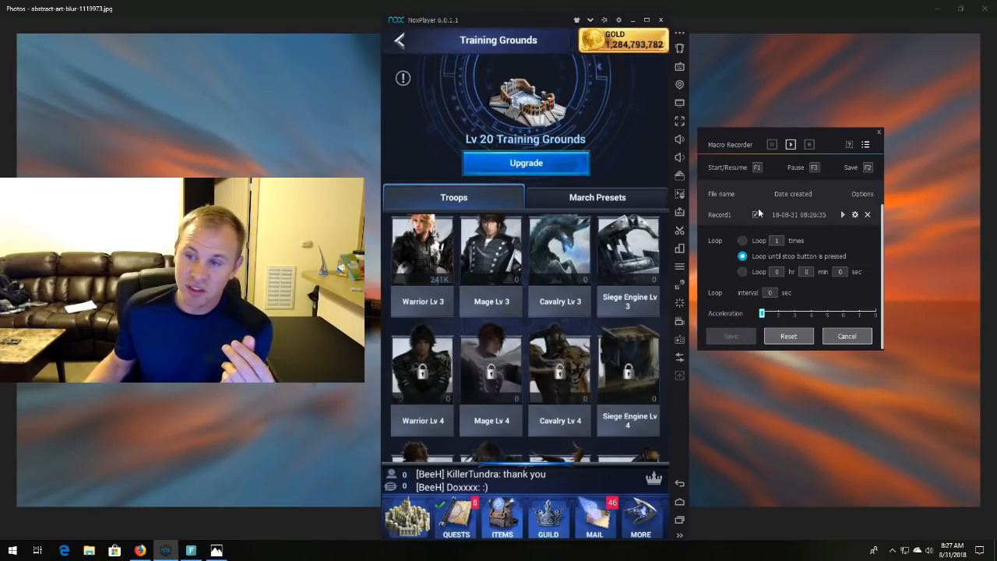
mouse_move(746, 209)
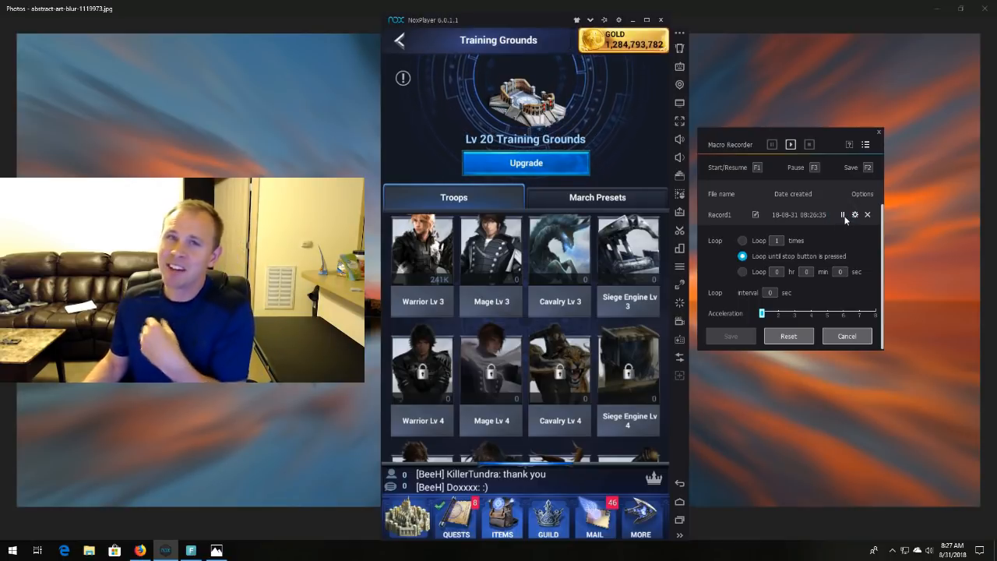
- Run the looping macro through repeated Warrior Lv 3 instant-train rounds at 12,000 gold each
left_click(422, 249)
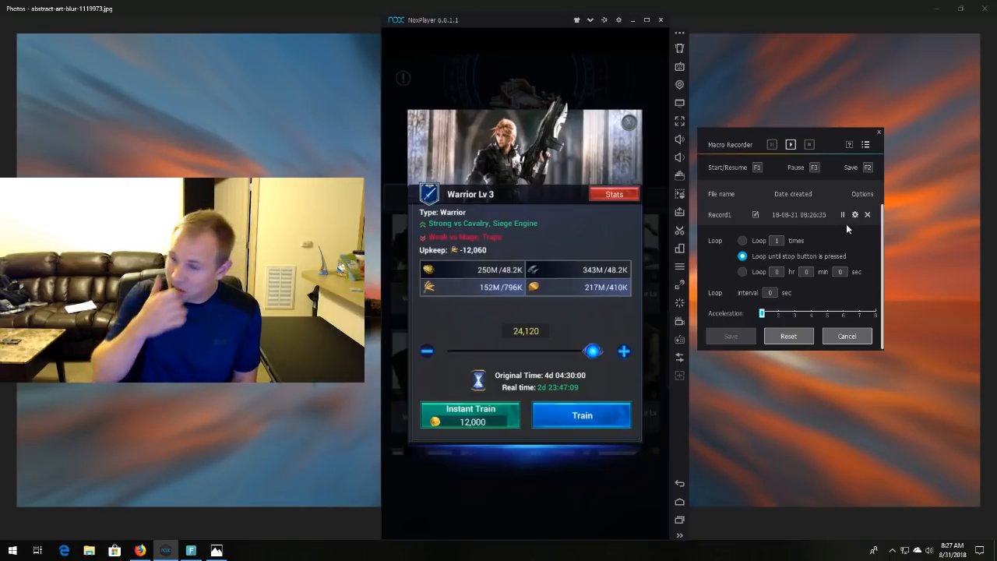
left_click(471, 414)
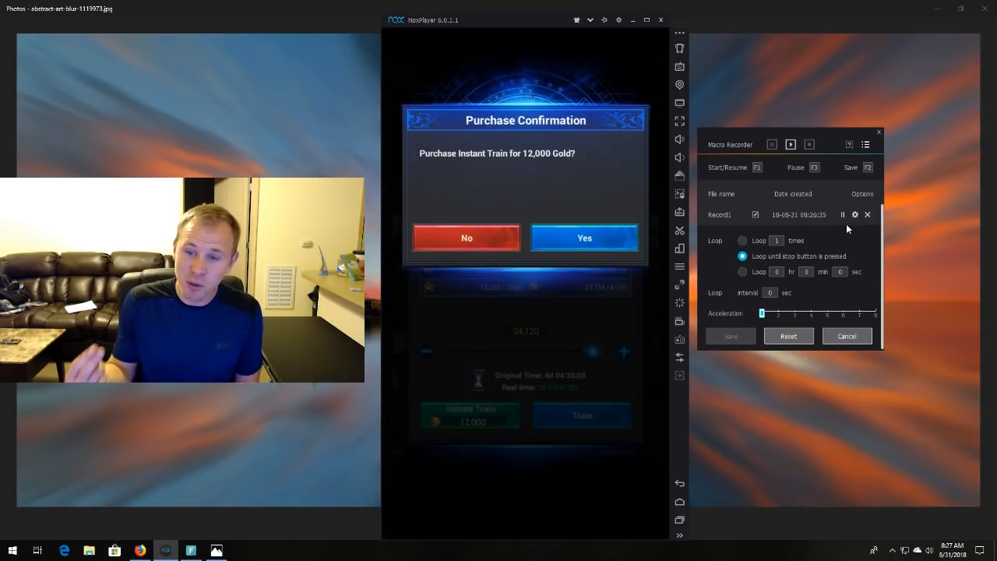
left_click(584, 236)
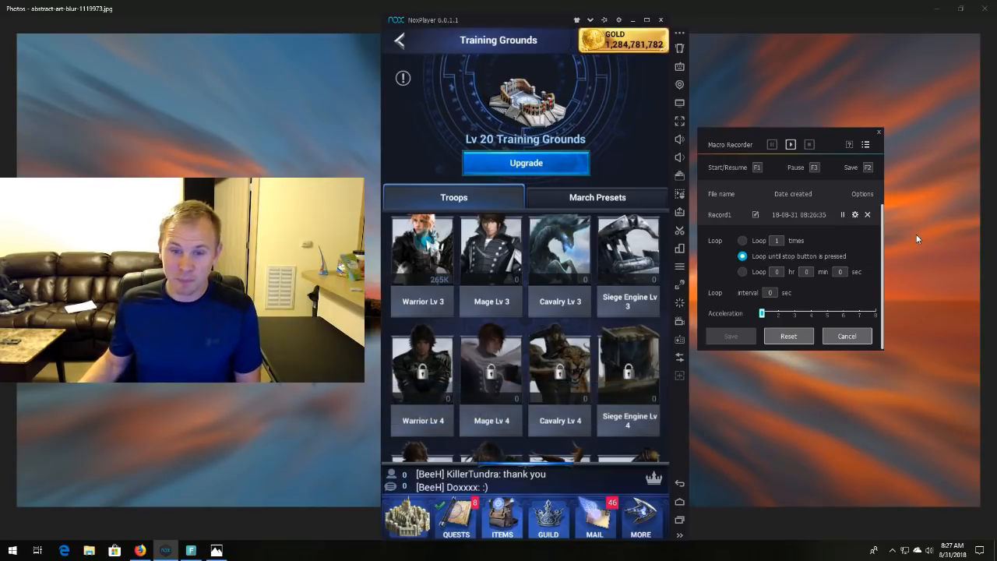
left_click(420, 249)
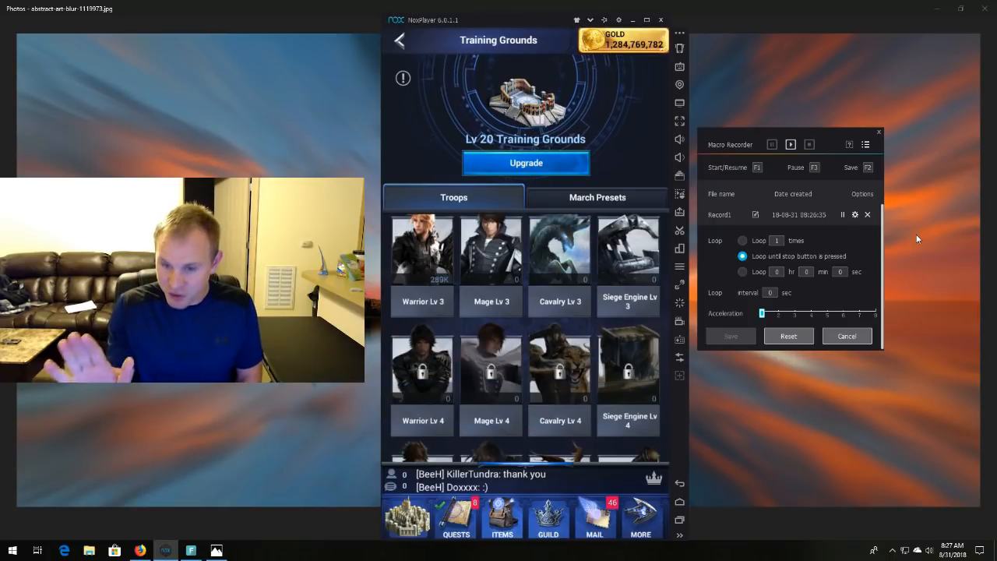
left_click(421, 249)
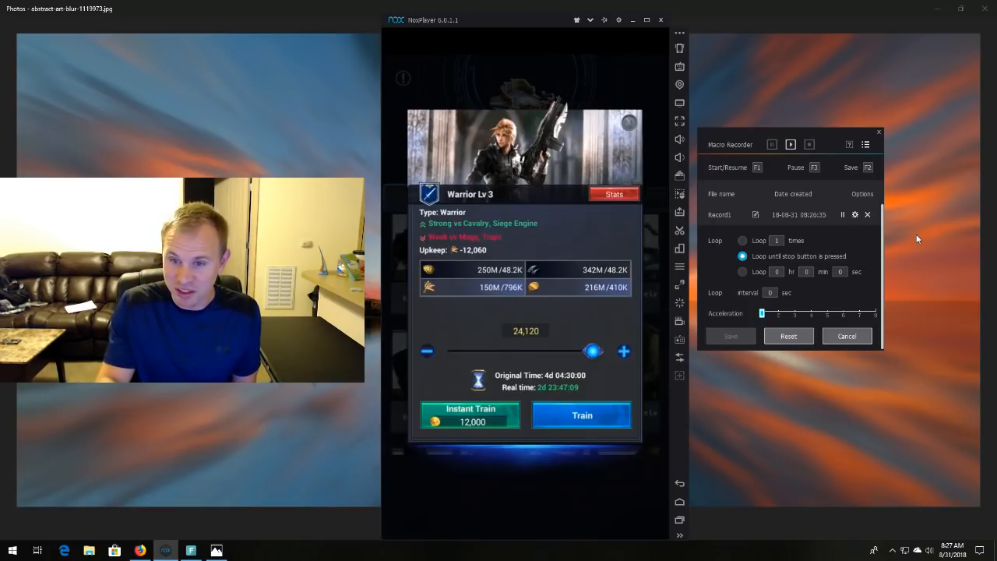
left_click(470, 414)
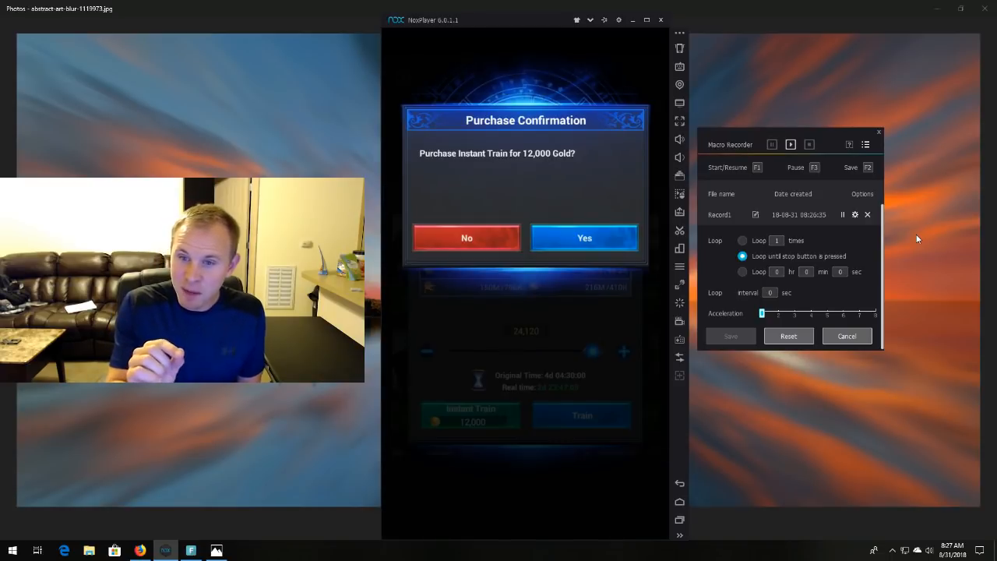
left_click(584, 237)
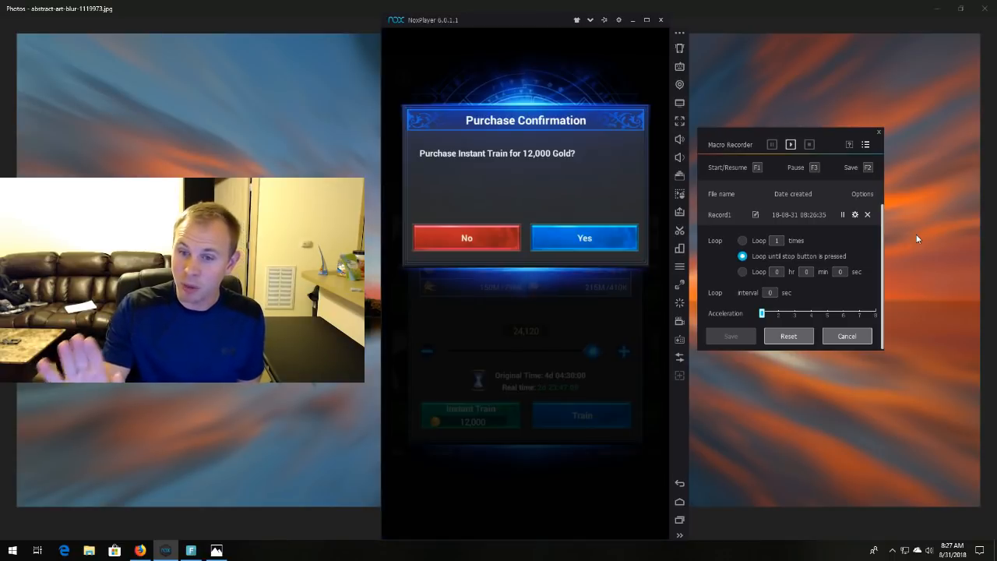
left_click(585, 237)
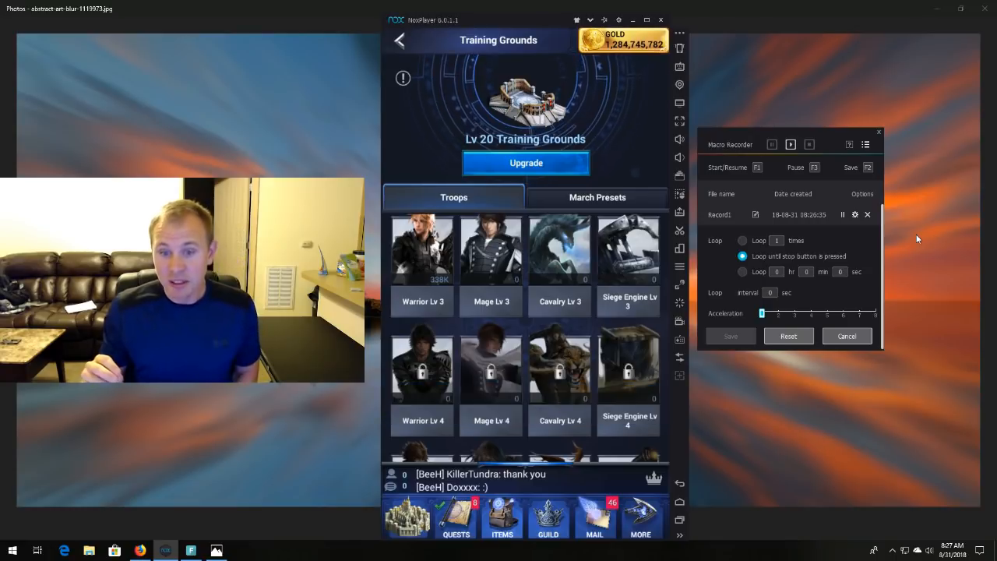
left_click(422, 249)
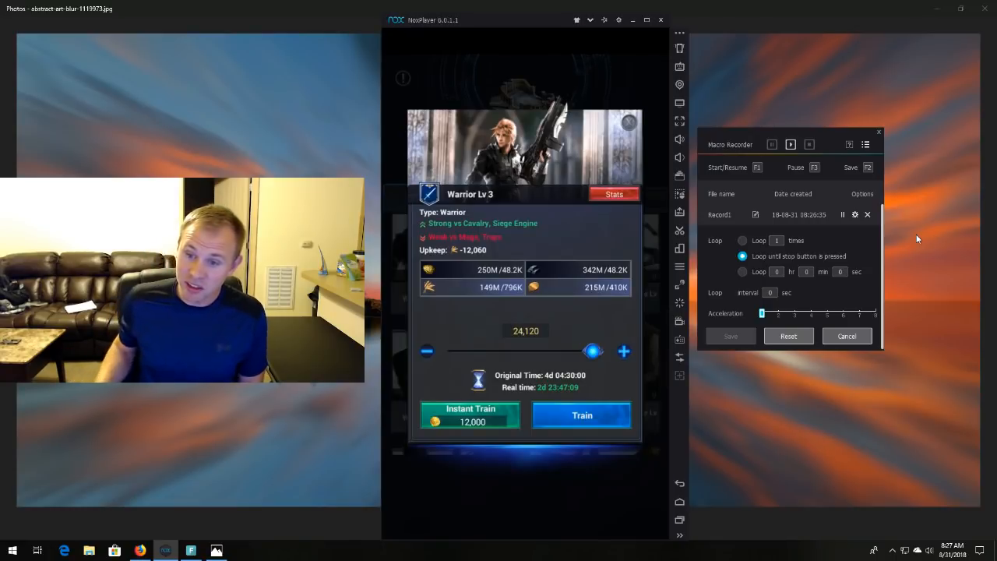
left_click(470, 414)
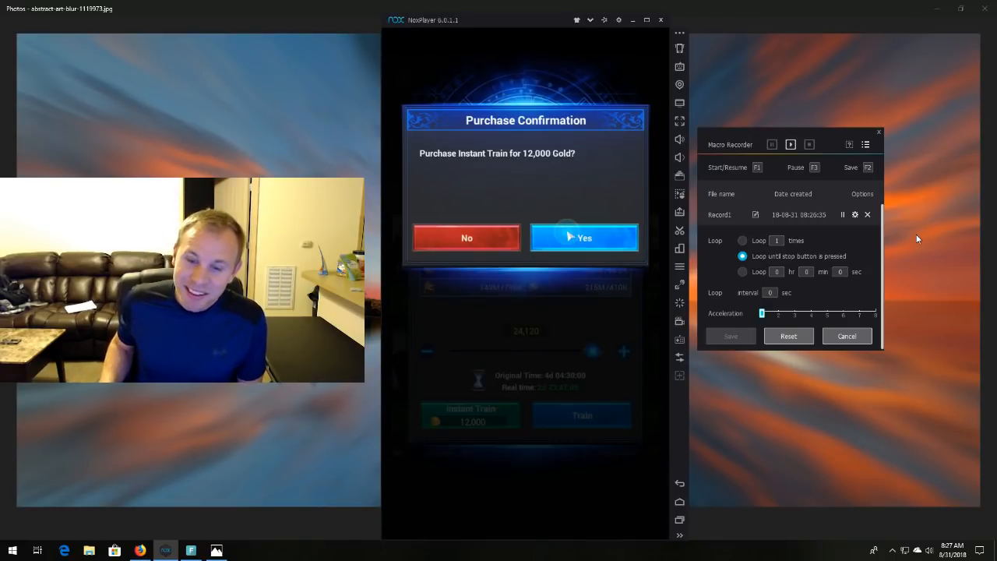
left_click(583, 236)
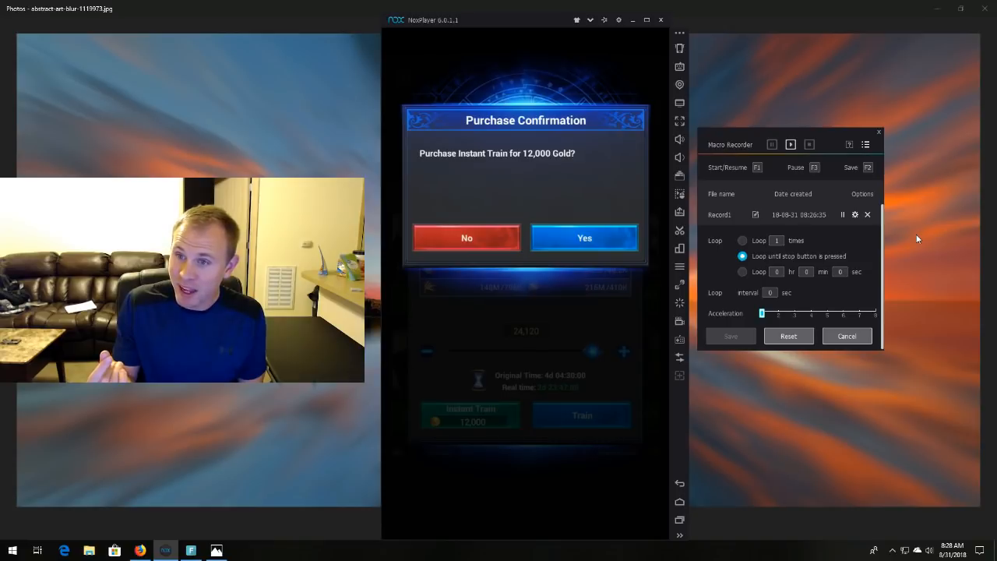
left_click(584, 237)
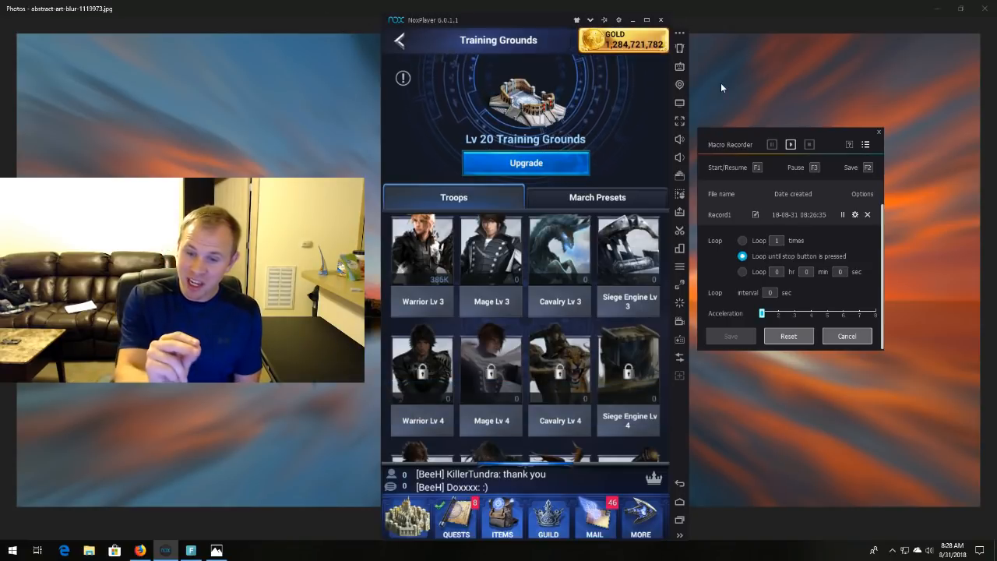
left_click(422, 250)
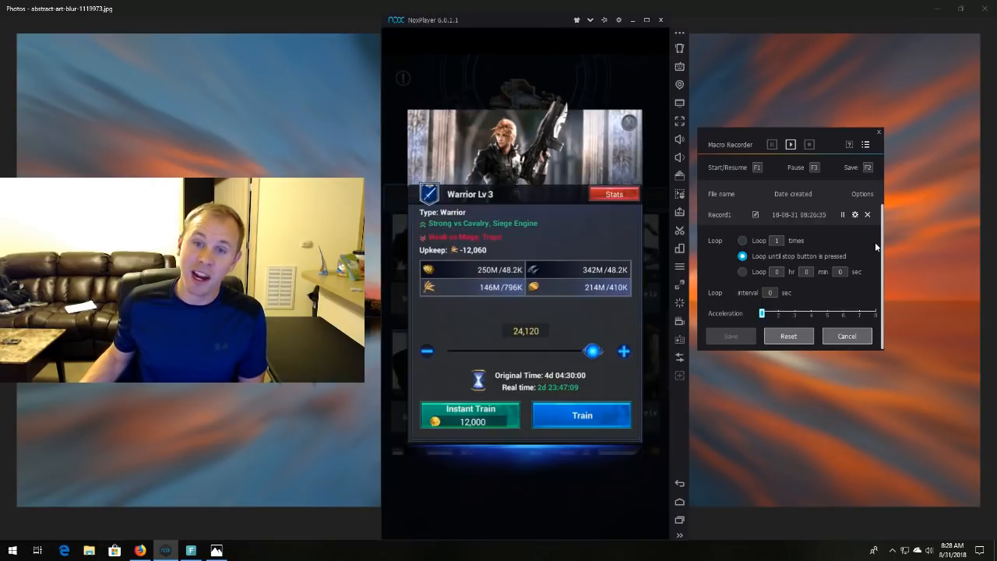
left_click(470, 415)
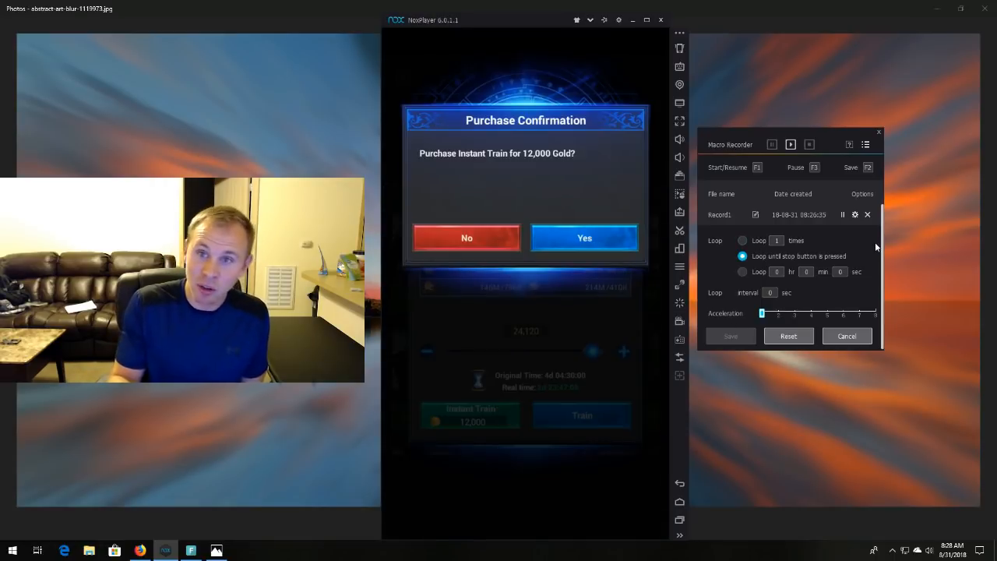
left_click(584, 237)
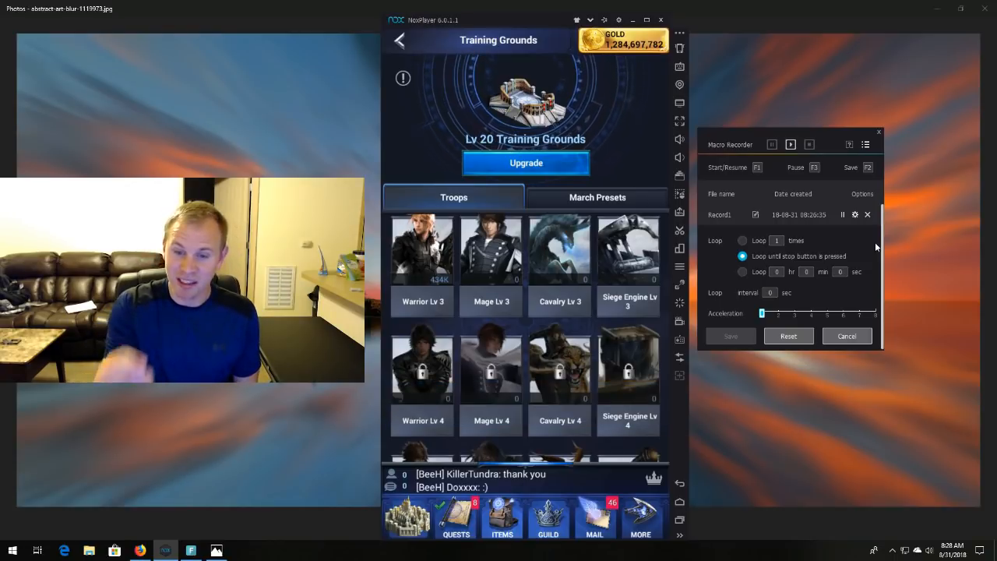
left_click(420, 249)
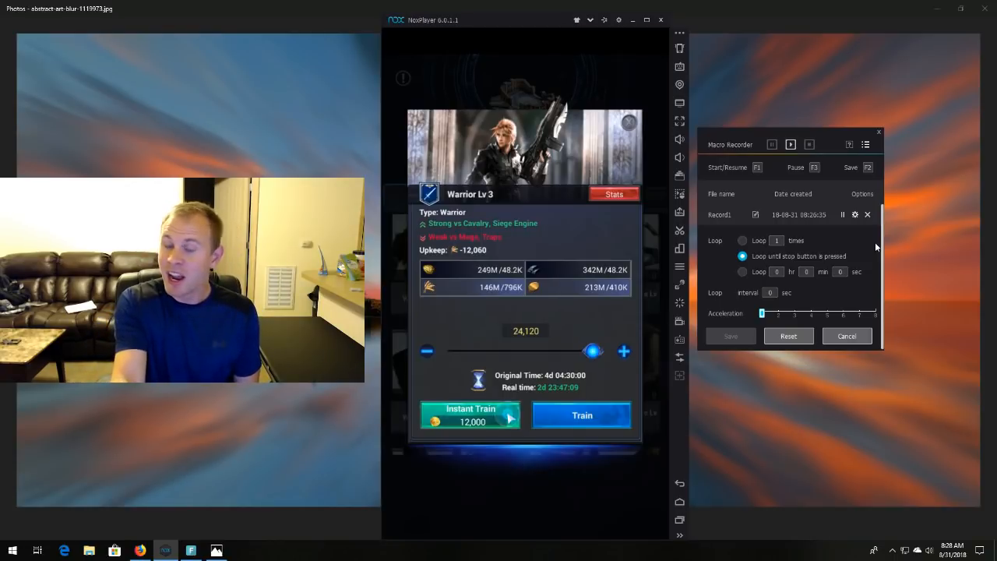
left_click(629, 122)
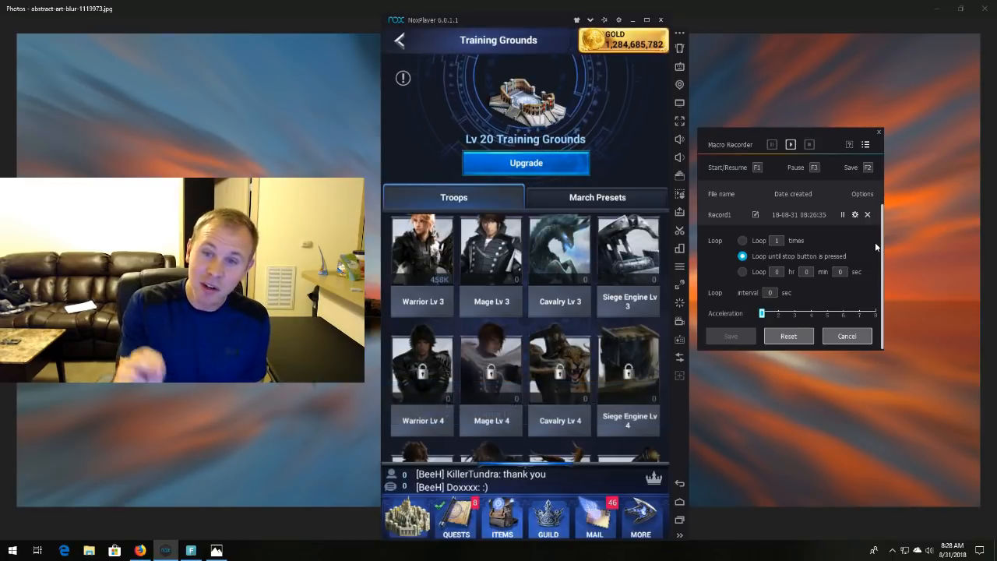
left_click(422, 249)
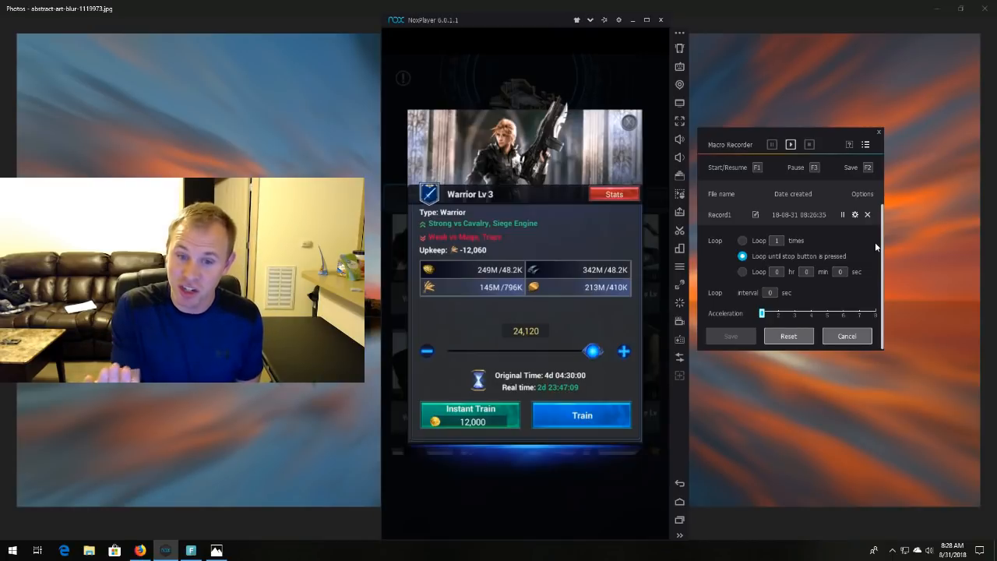
left_click(470, 415)
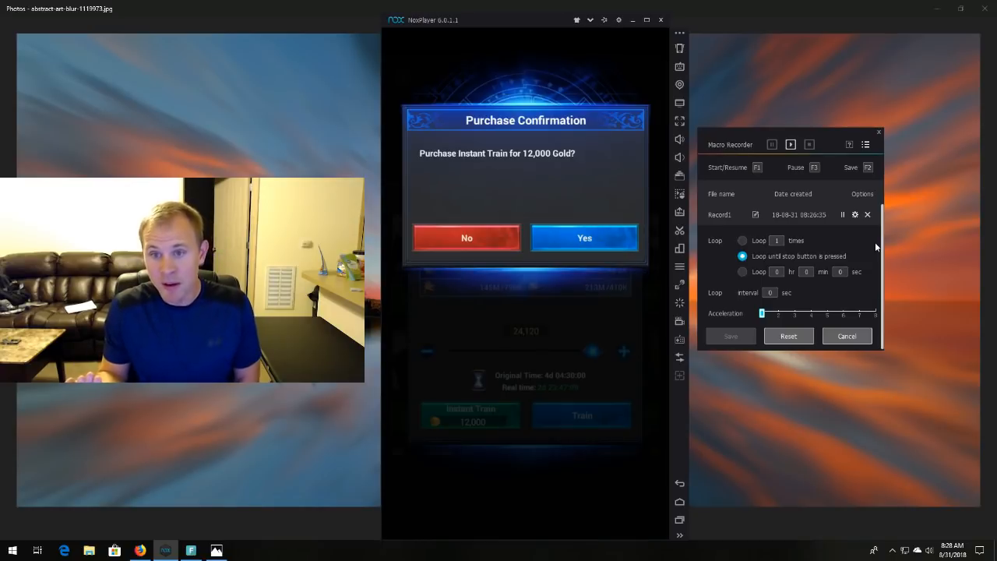
left_click(584, 237)
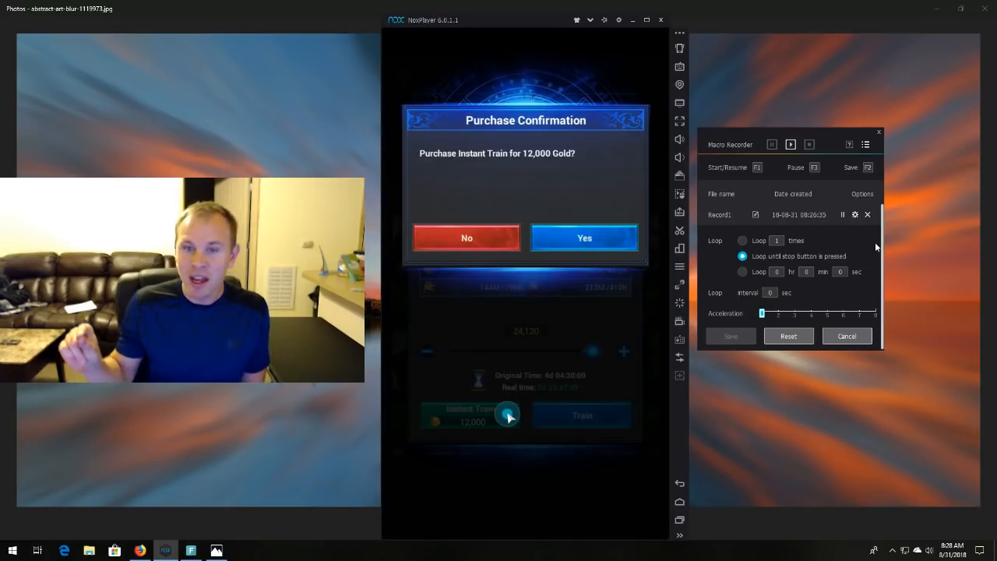
left_click(584, 237)
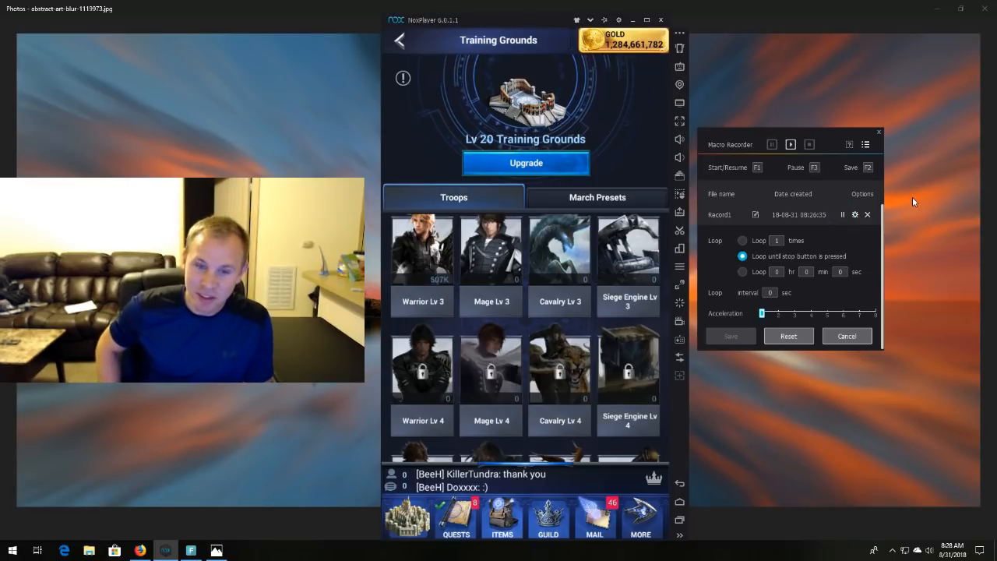
left_click(422, 250)
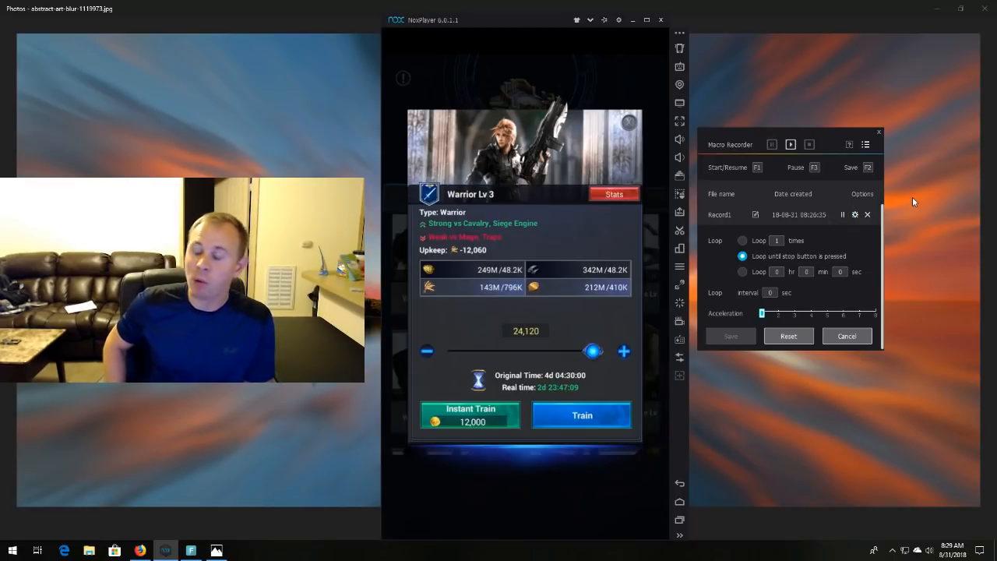
left_click(470, 414)
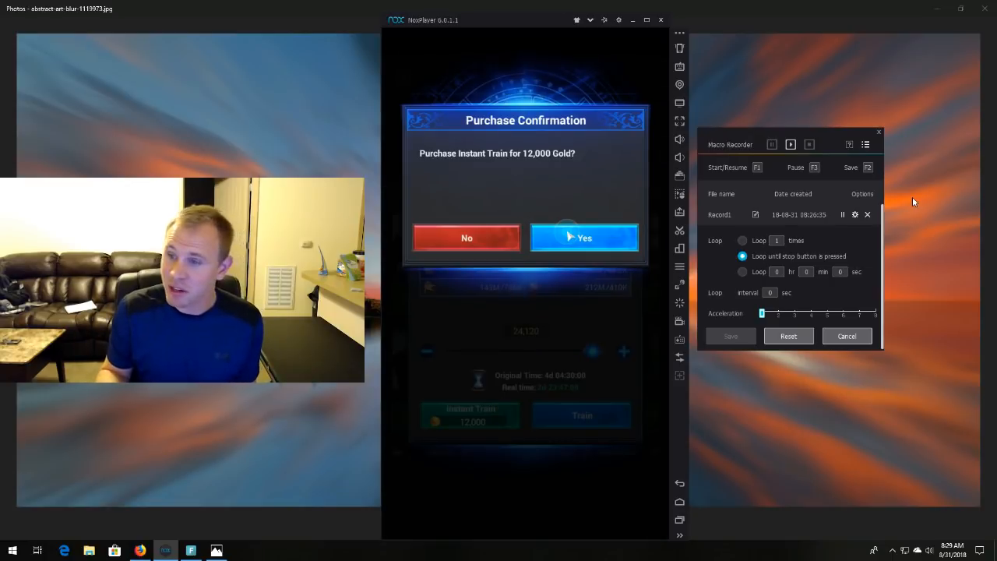
left_click(584, 237)
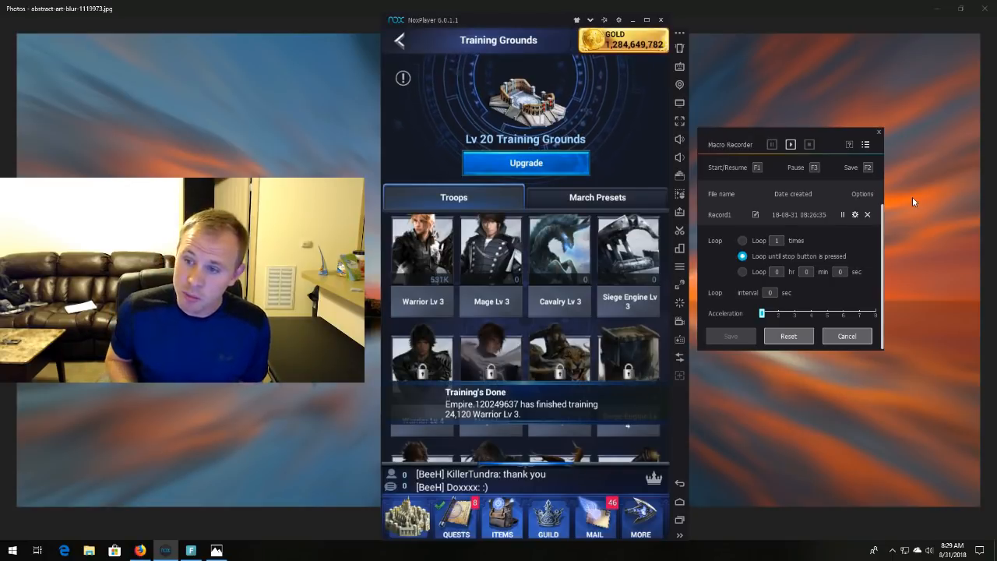
left_click(422, 249)
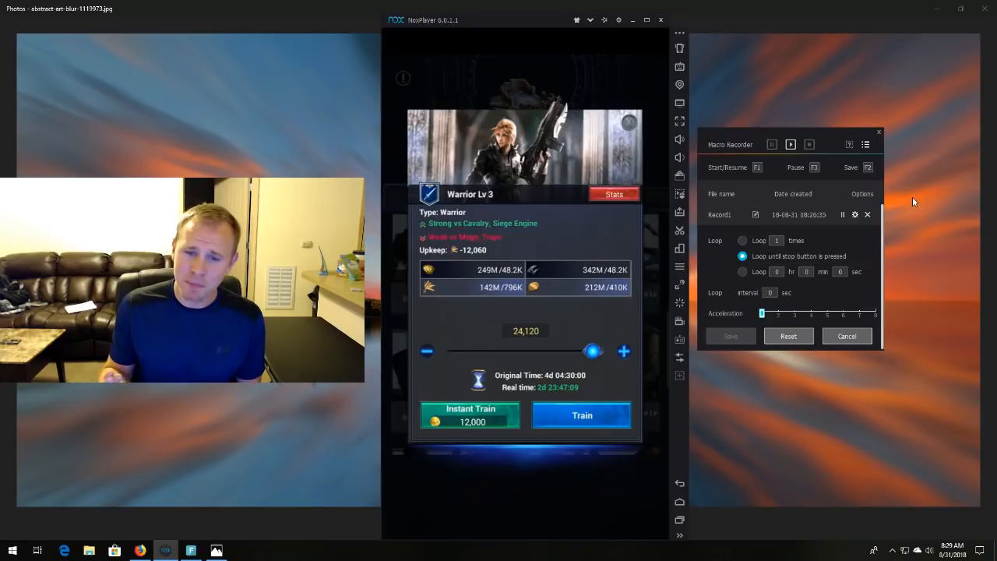
left_click(470, 415)
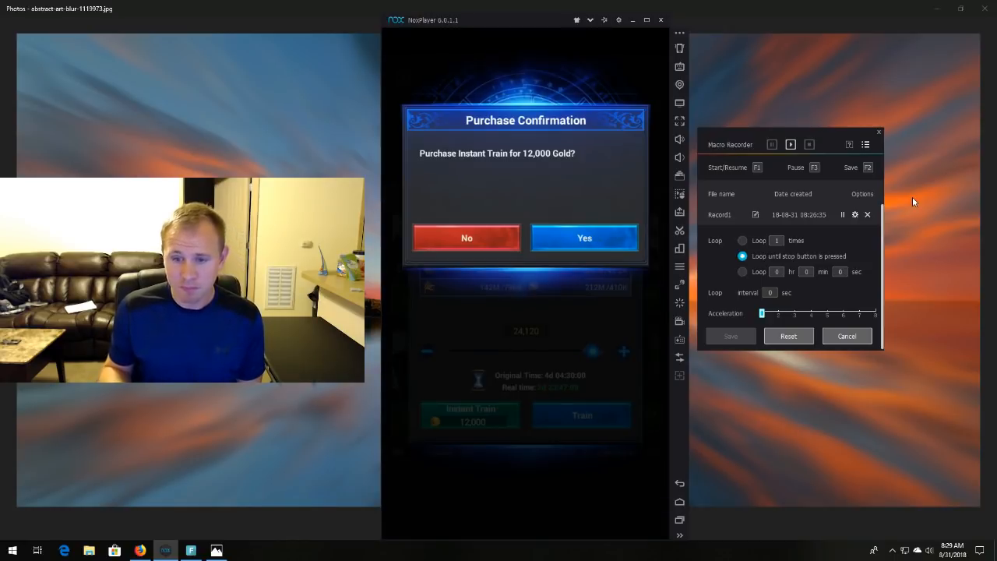
left_click(585, 236)
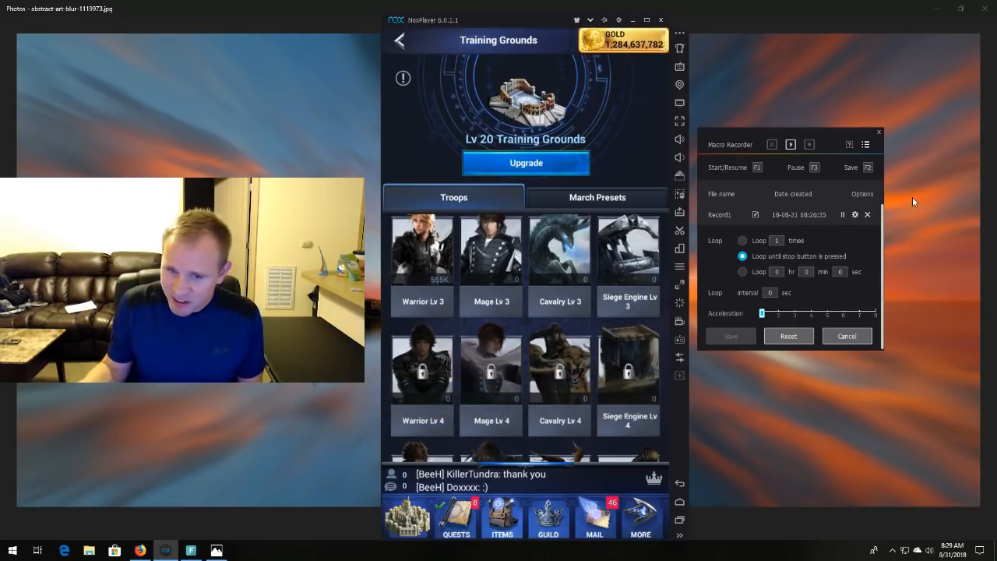
left_click(420, 249)
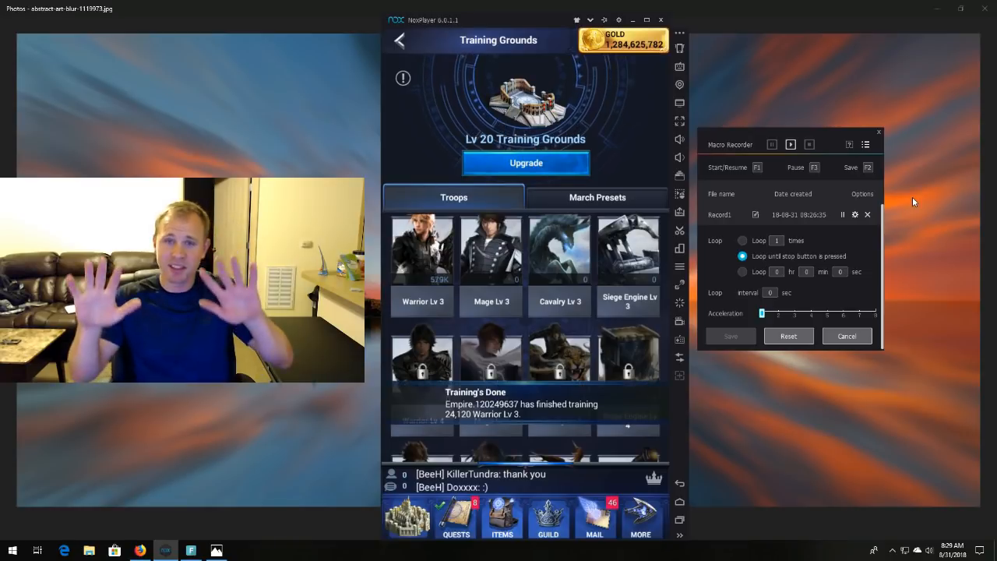
left_click(422, 249)
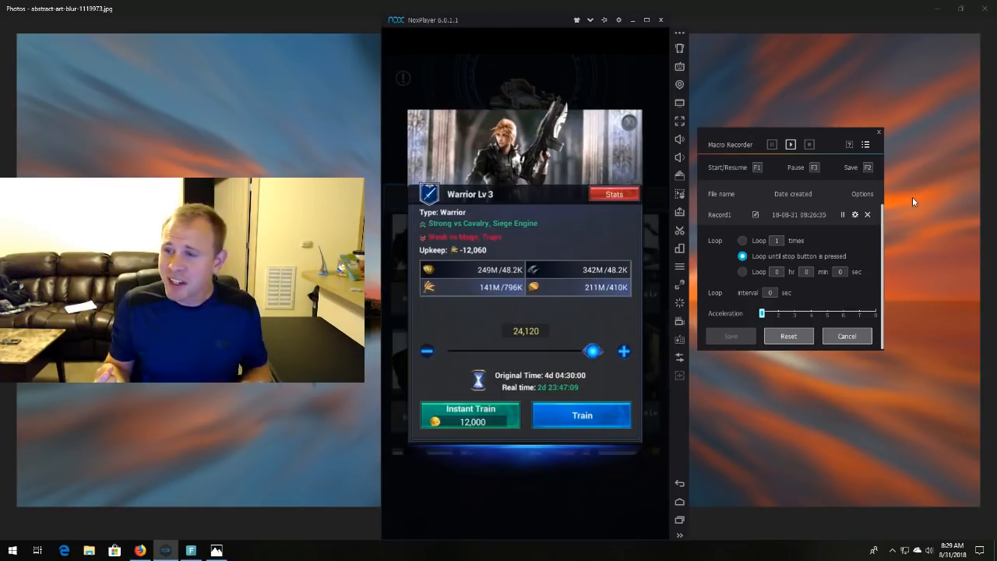
left_click(471, 414)
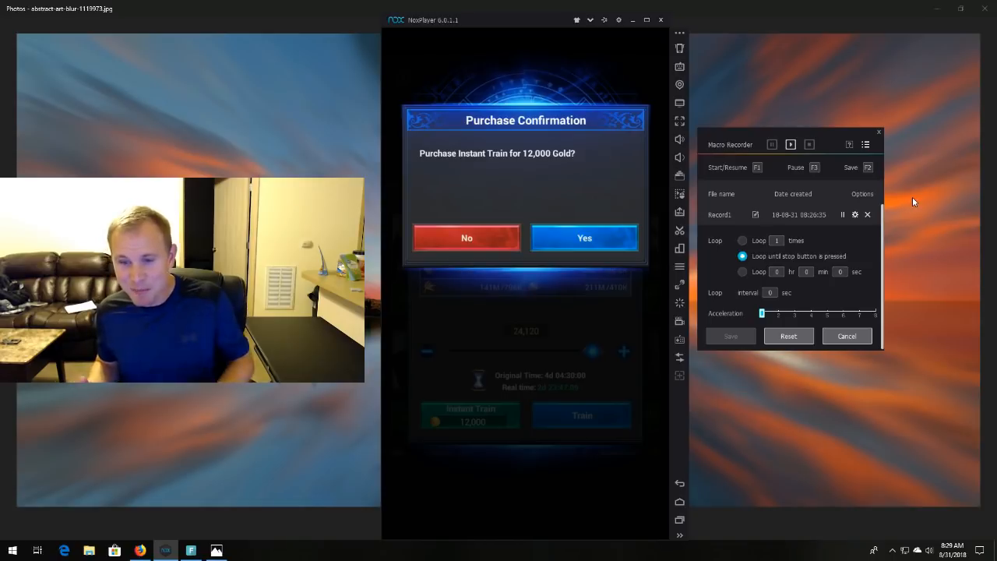
left_click(584, 237)
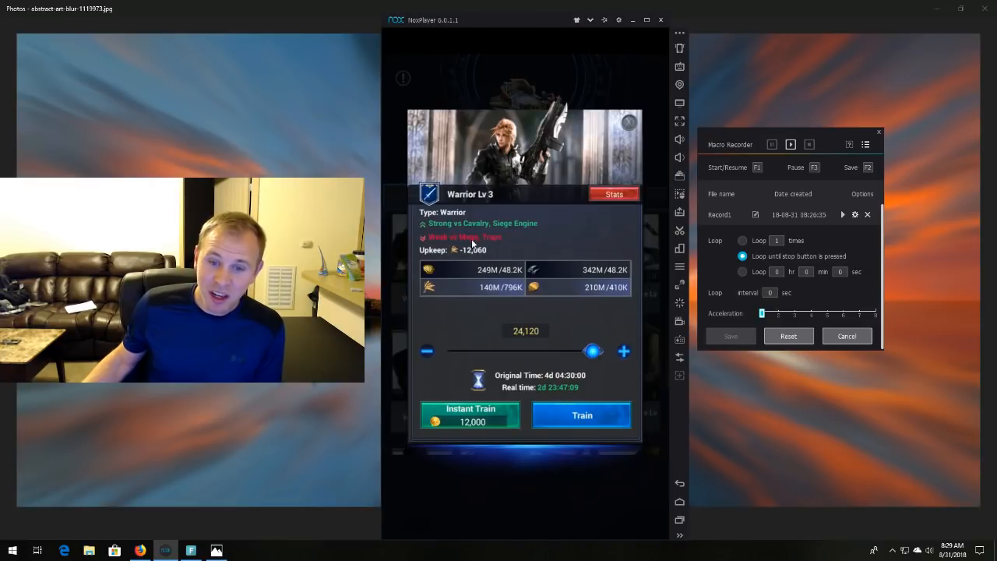
mouse_move(529, 303)
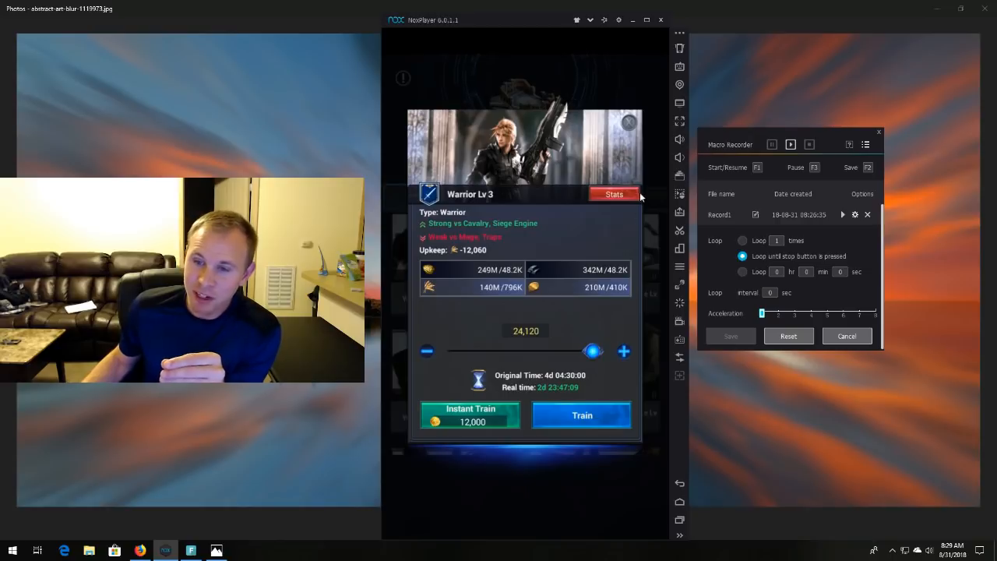
- Restart Record1 playback and continue confirming further 12,000-gold instant-train rounds
left_click(630, 121)
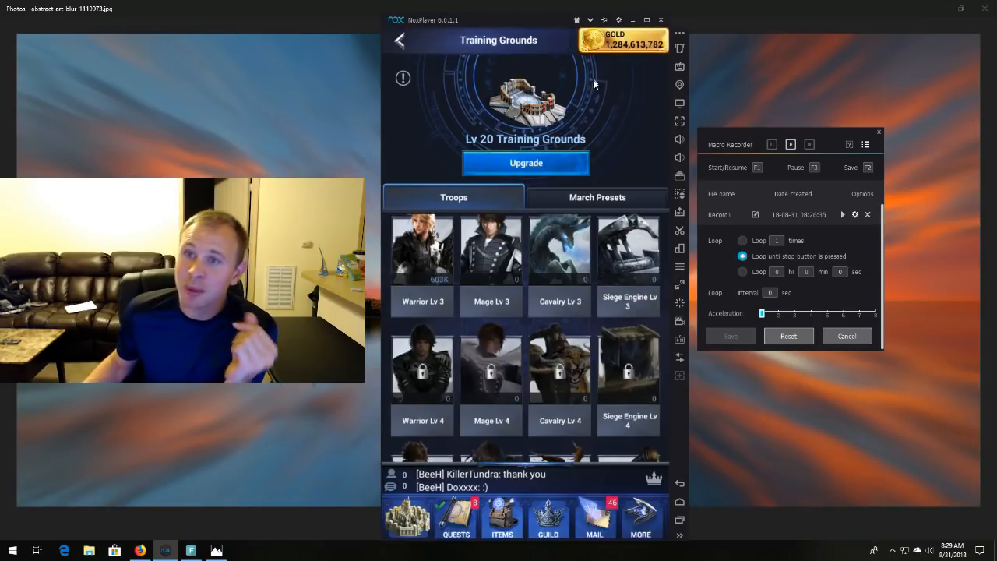
mouse_move(644, 115)
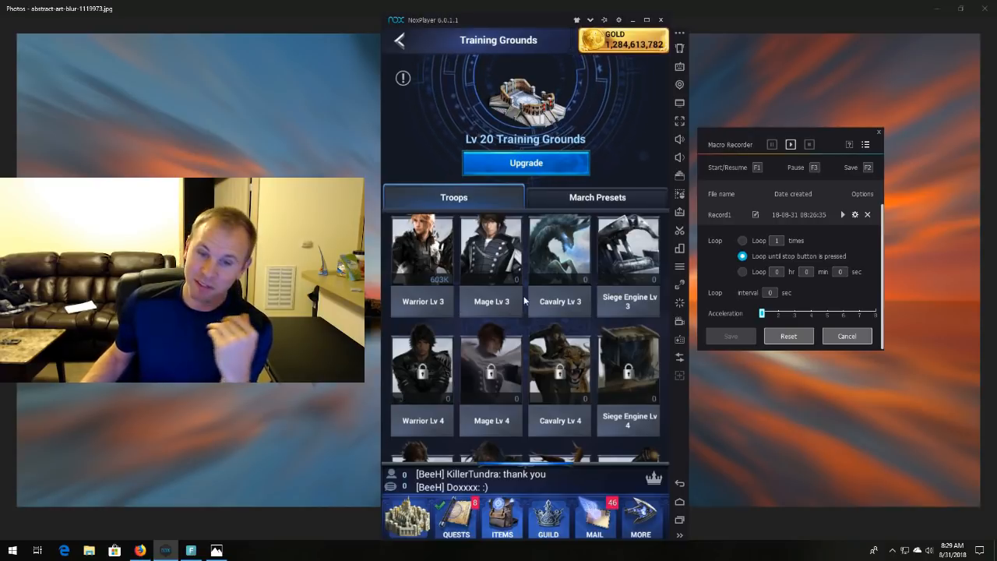
left_click(841, 215)
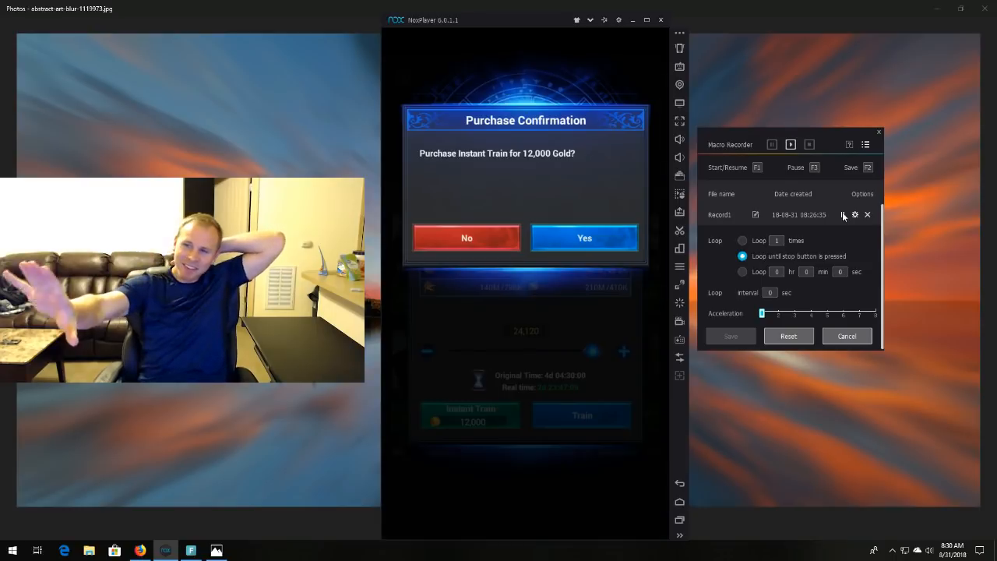
left_click(584, 236)
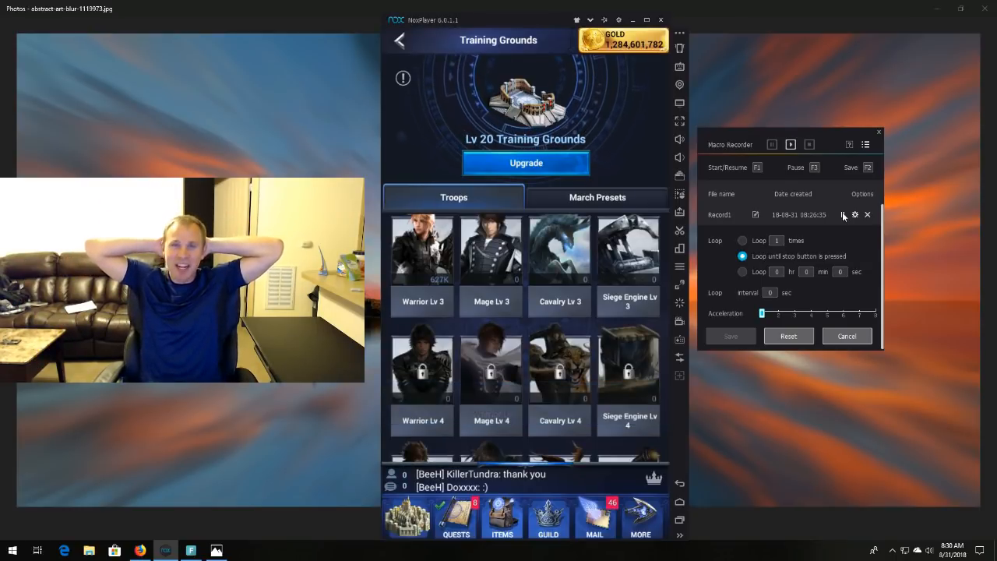
left_click(422, 250)
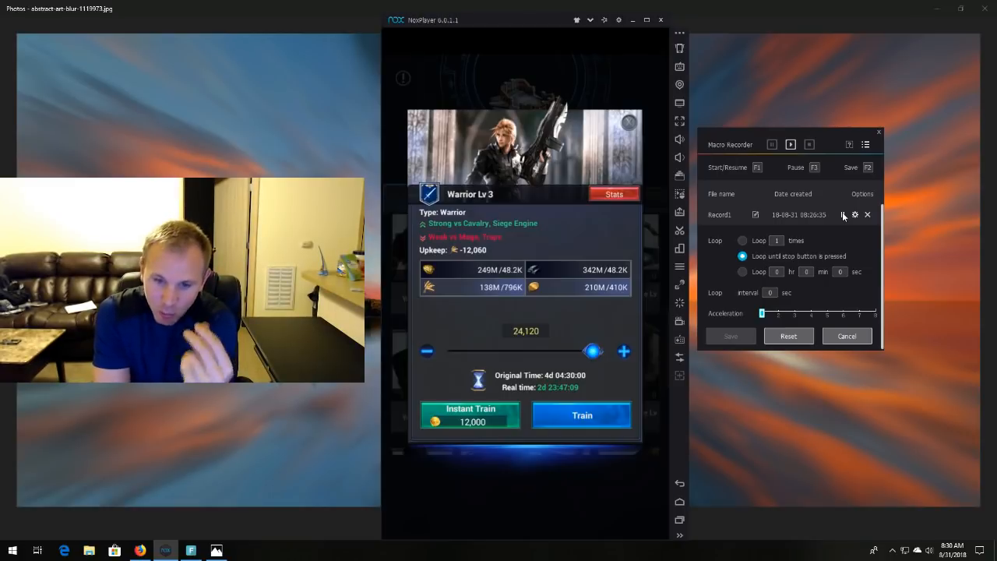
left_click(470, 414)
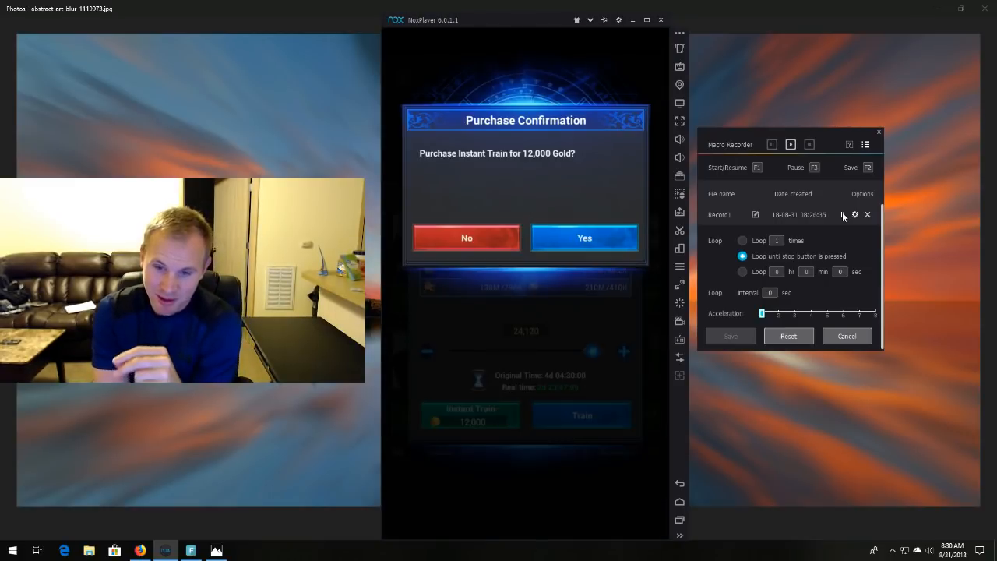
left_click(584, 236)
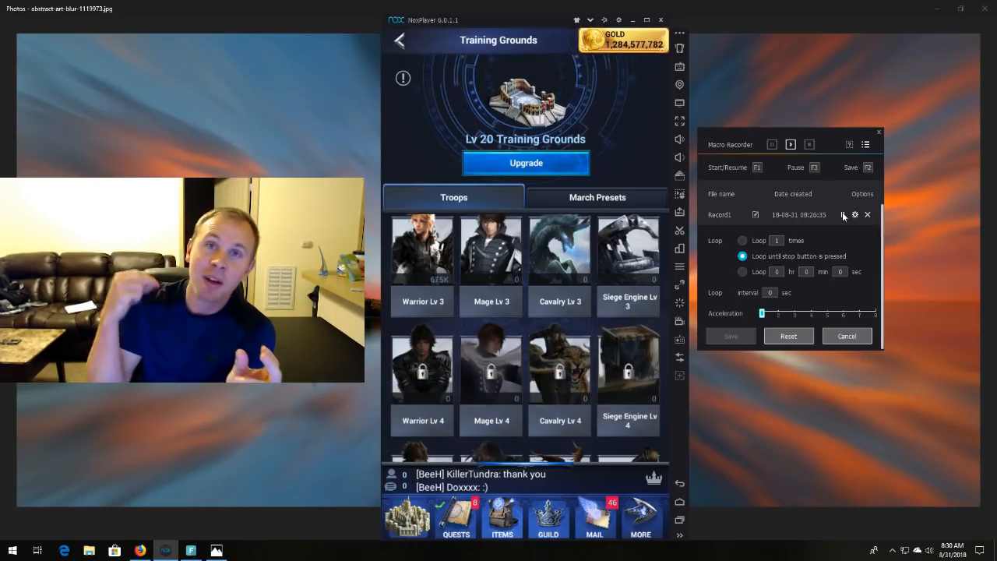
left_click(422, 249)
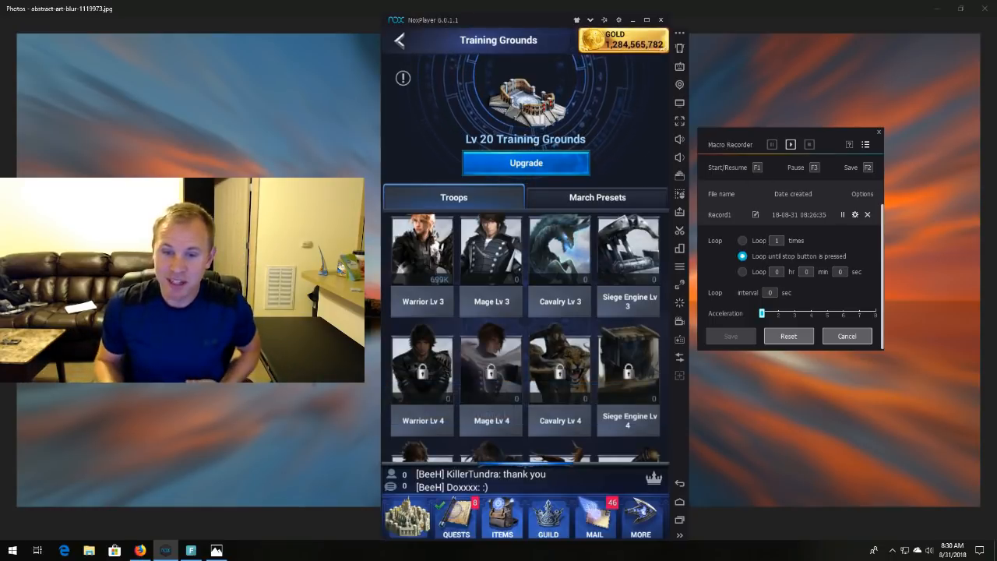
left_click(420, 249)
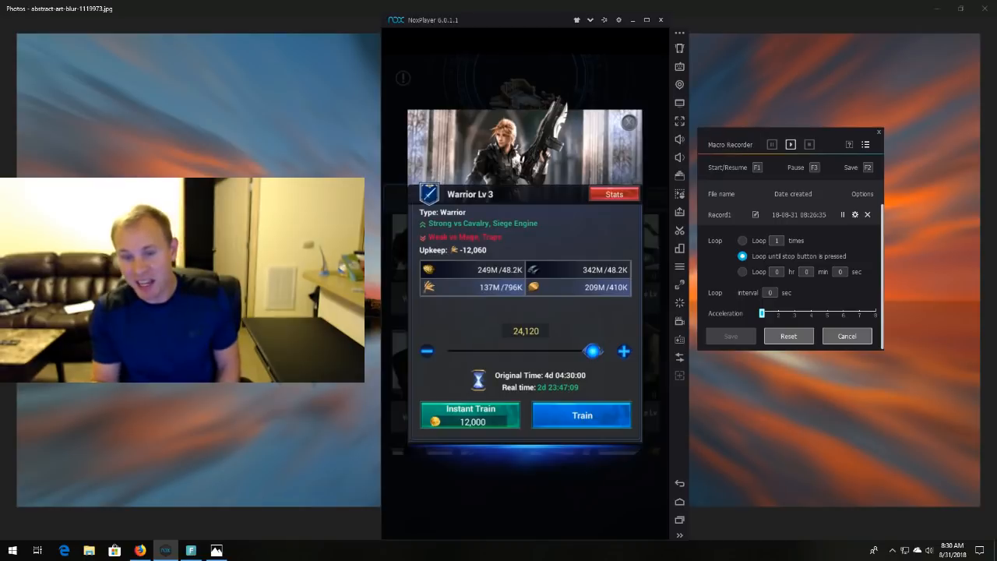
left_click(470, 415)
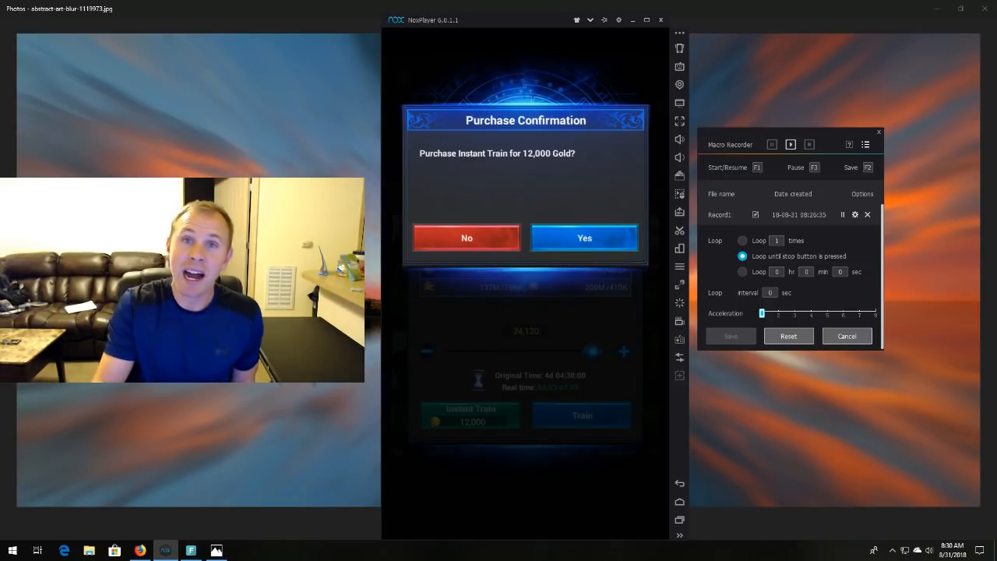
left_click(584, 237)
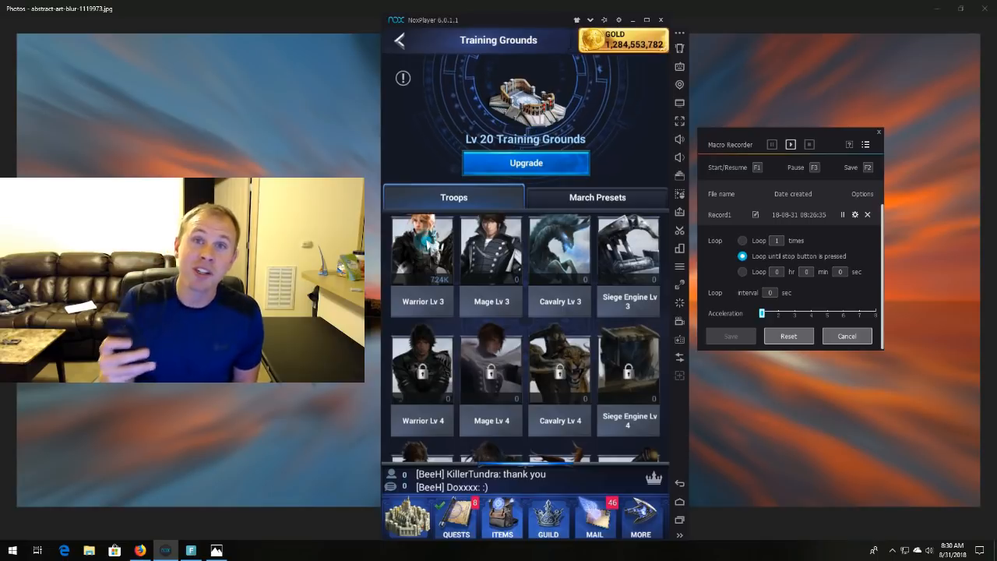
left_click(470, 415)
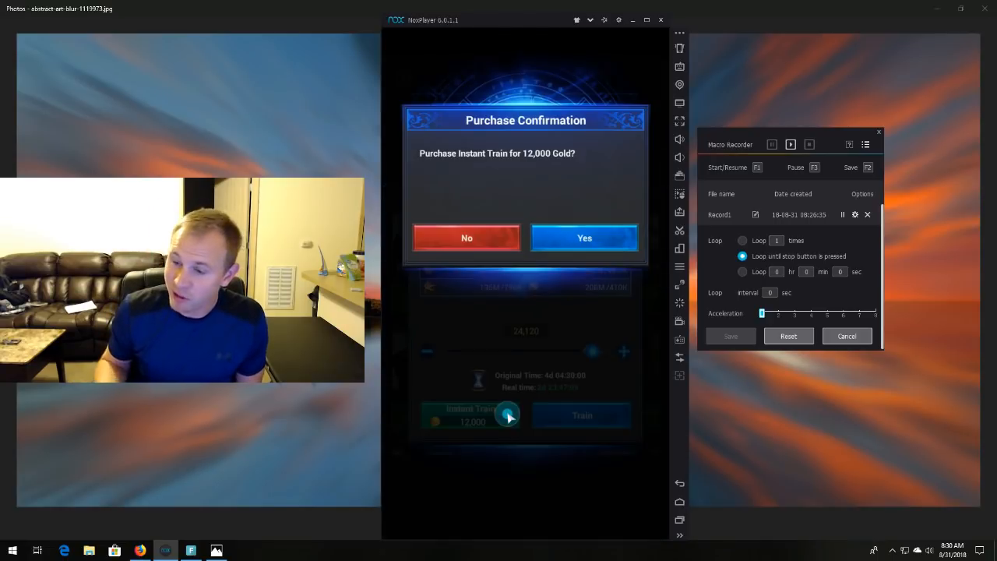
left_click(584, 236)
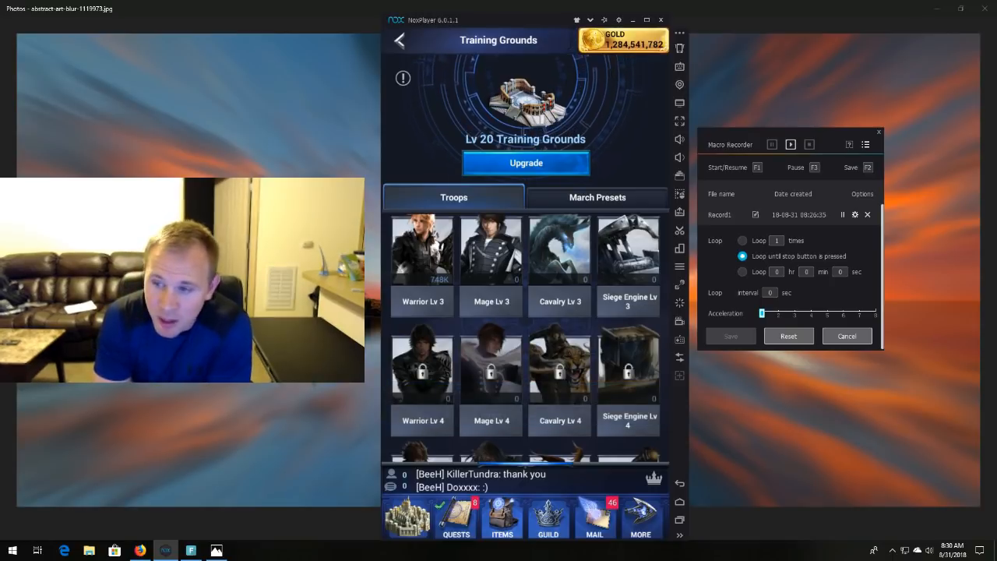
- Stop the looping macro and delete Record1, leaving the recorder's script list empty
left_click(422, 249)
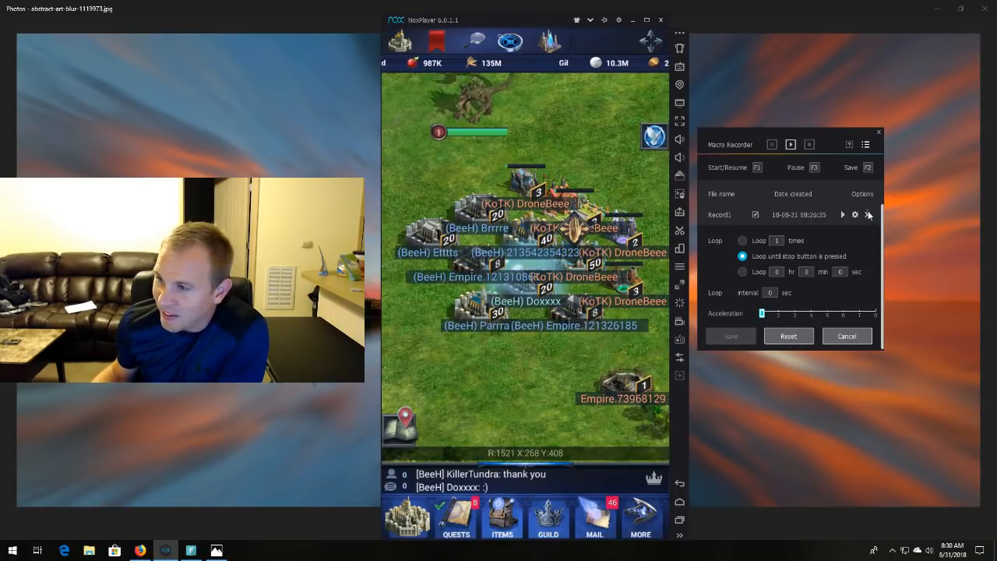
left_click(869, 215)
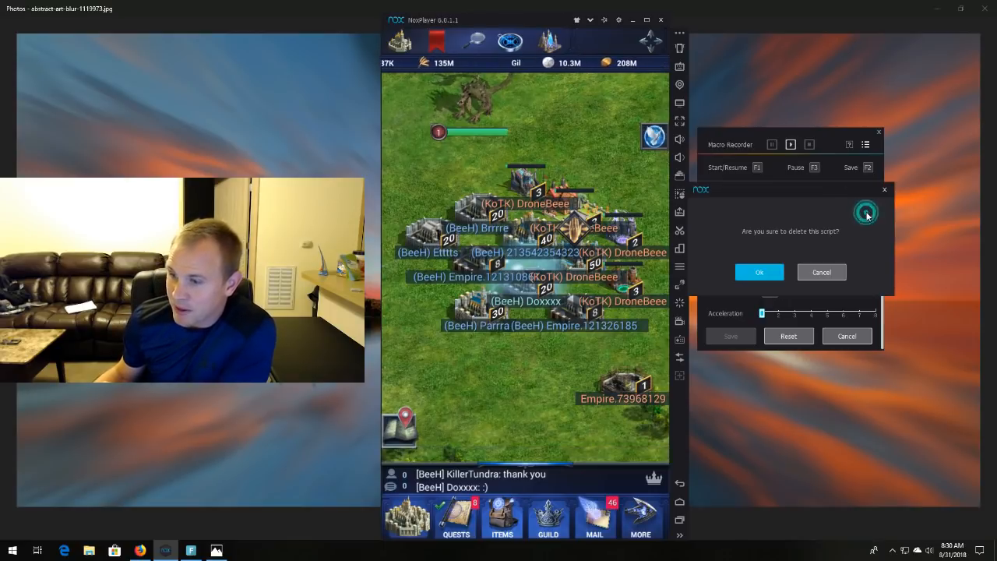
left_click(758, 271)
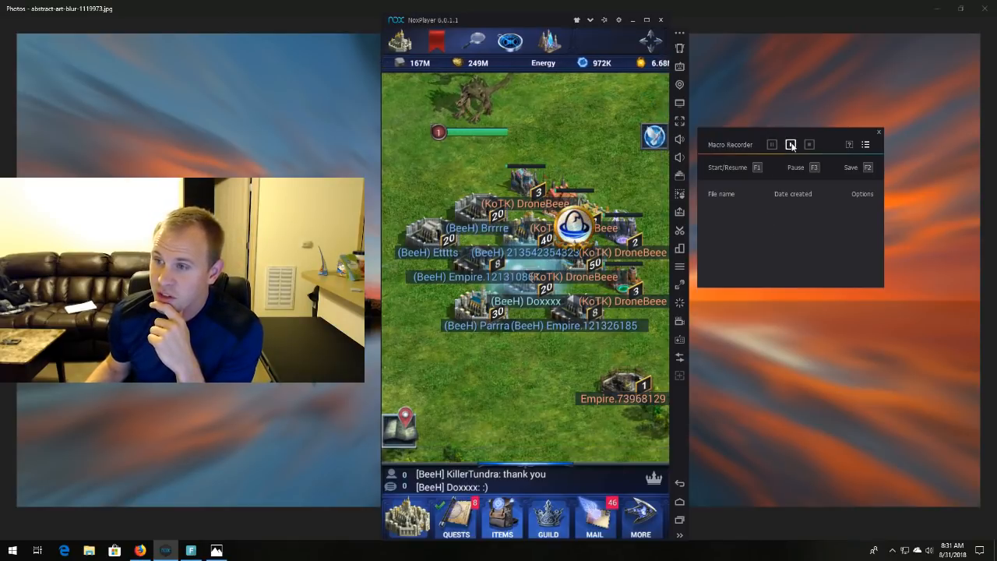
- Record and save a new Record1 macro sending Resource Help to guildmate Parrra
left_click(791, 144)
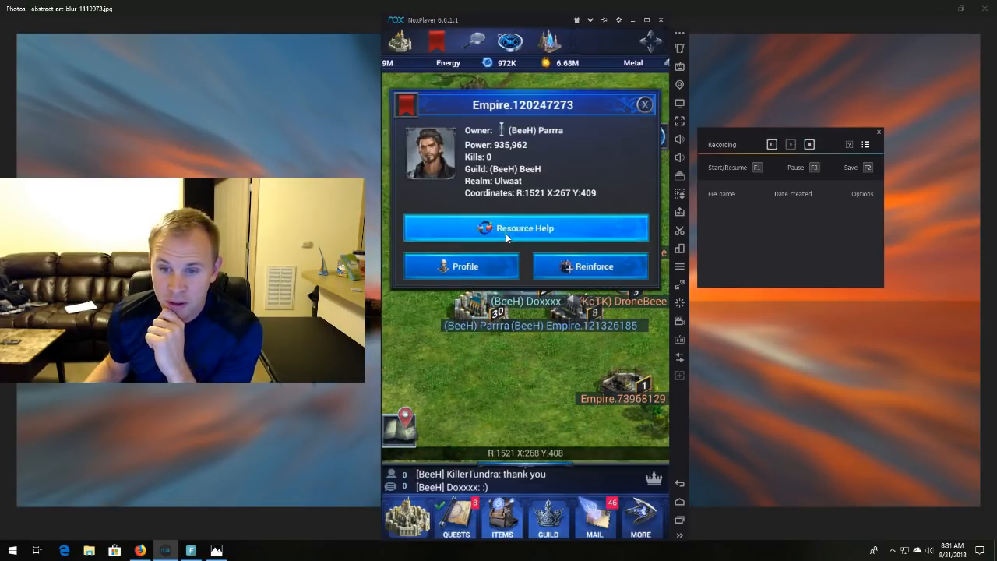
left_click(523, 228)
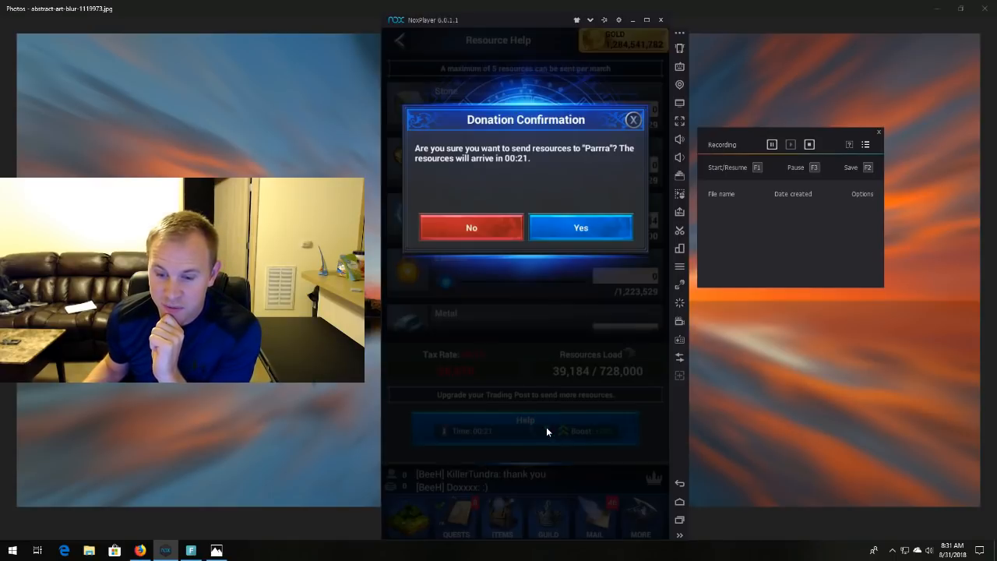
left_click(579, 227)
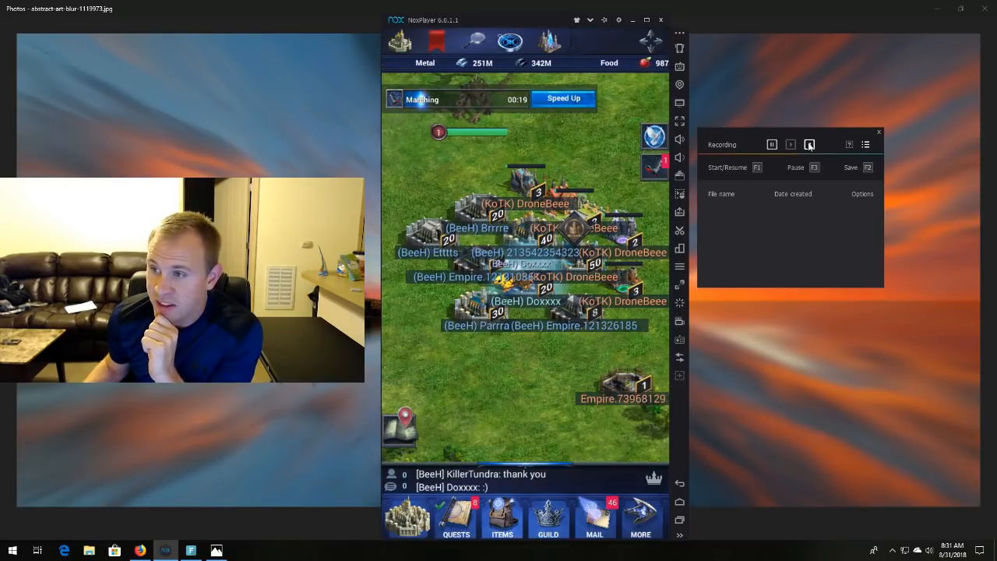
left_click(773, 143)
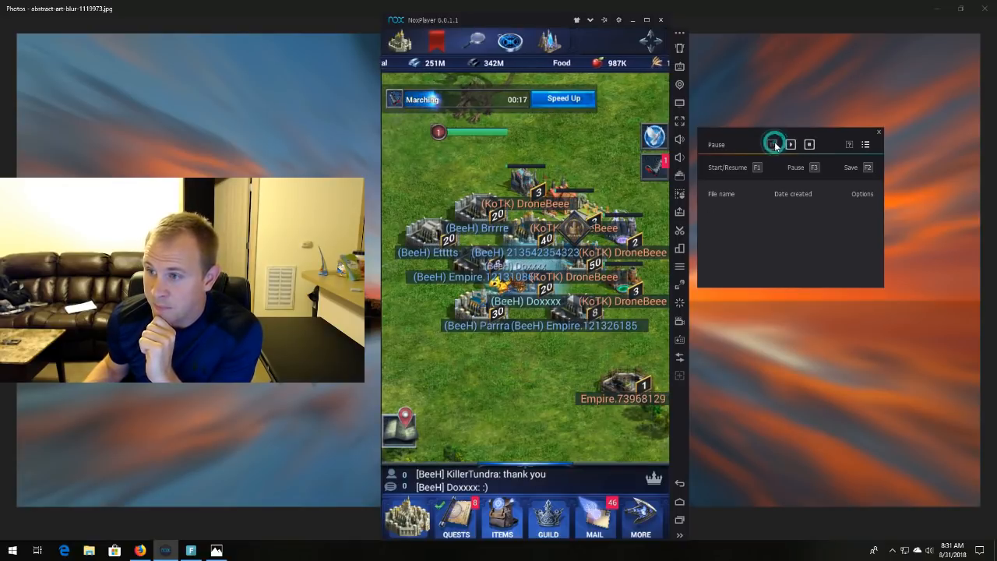
left_click(810, 144)
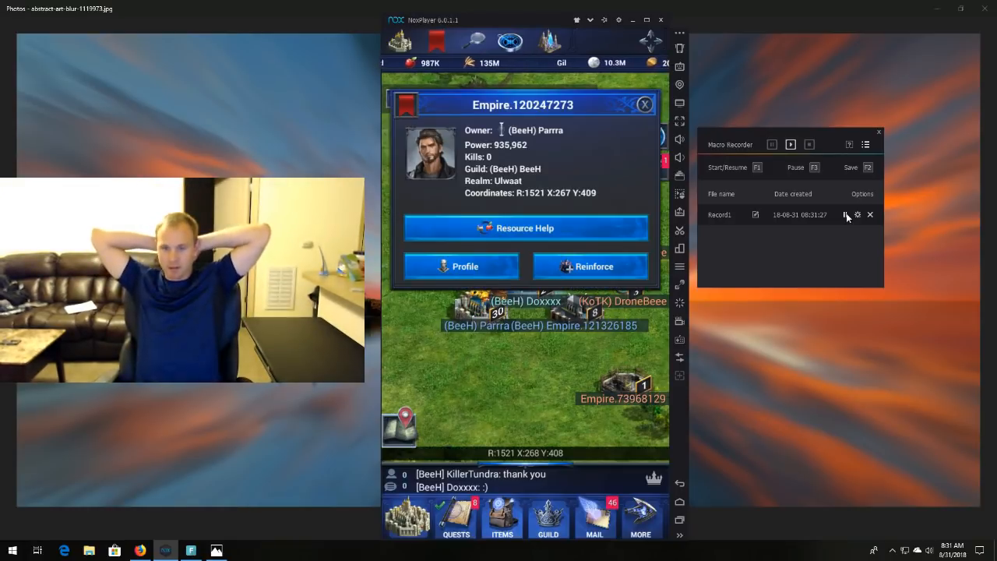
- Replay Record1 to send energy to Parrra again, then bring up its loop settings
left_click(525, 228)
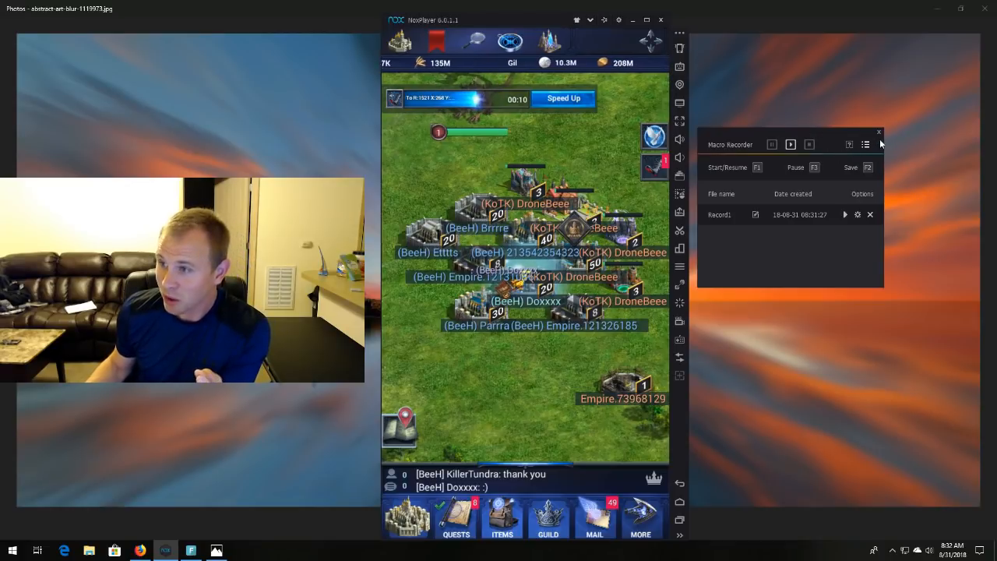
left_click(661, 19)
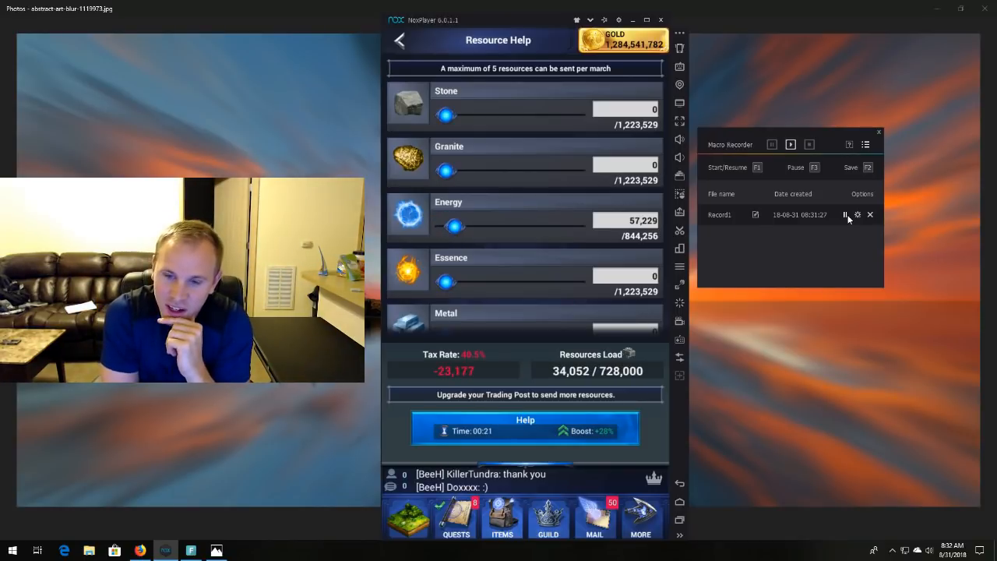
left_click(525, 427)
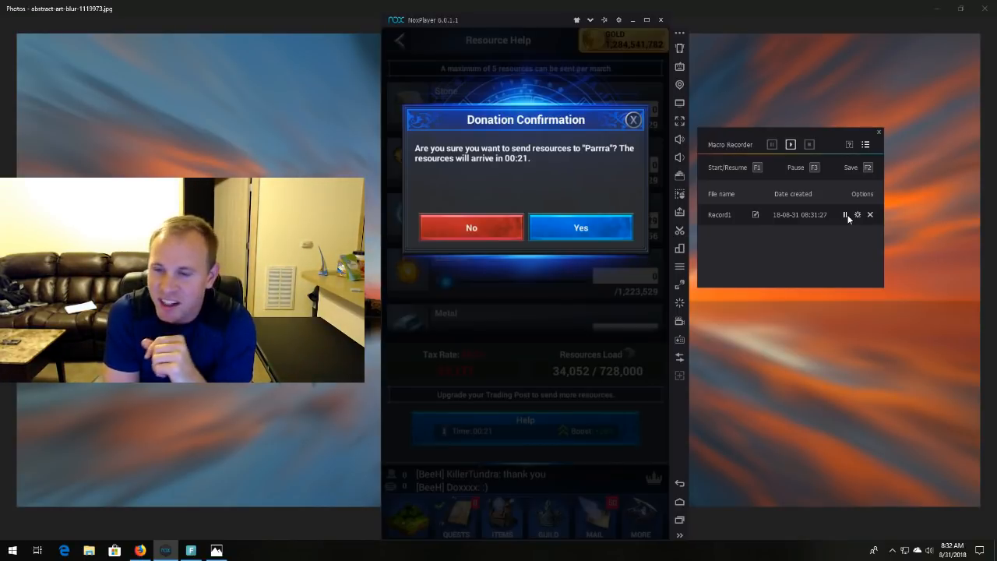
left_click(579, 227)
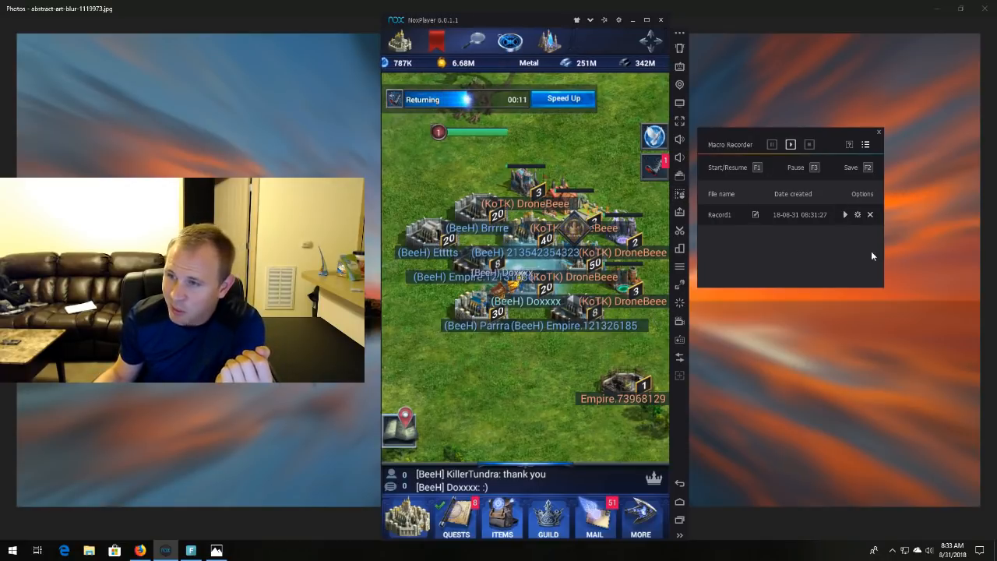
left_click(857, 215)
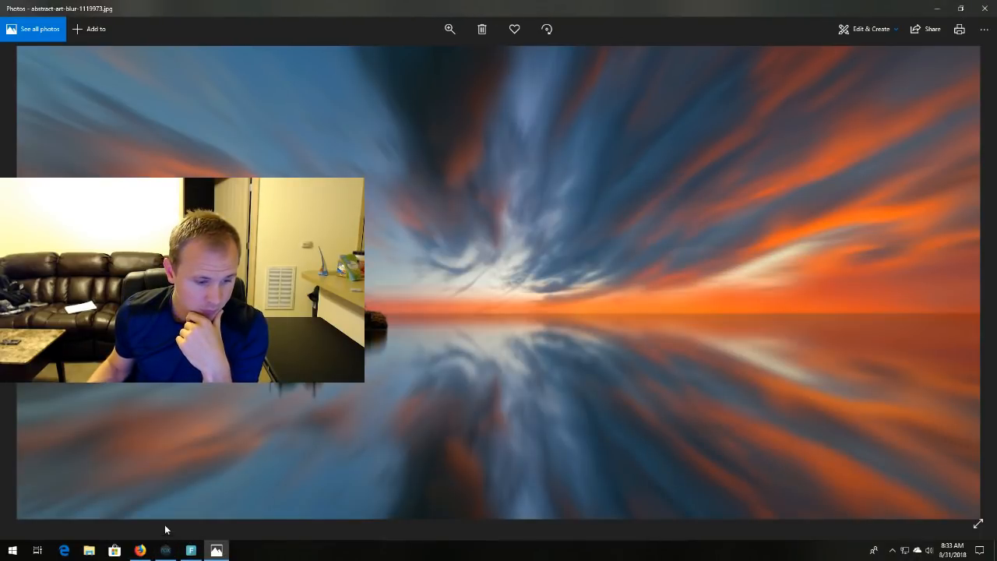
left_click(165, 552)
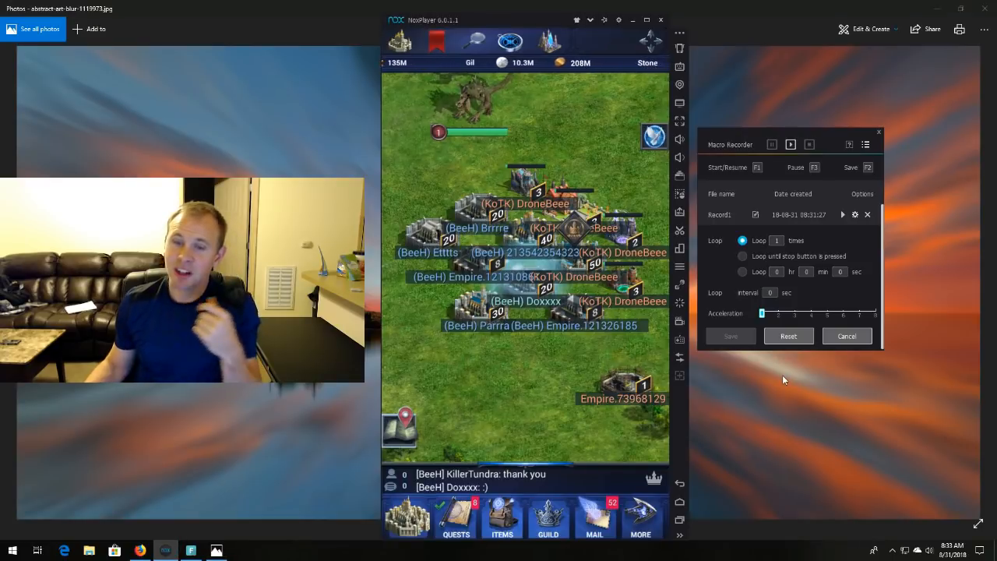